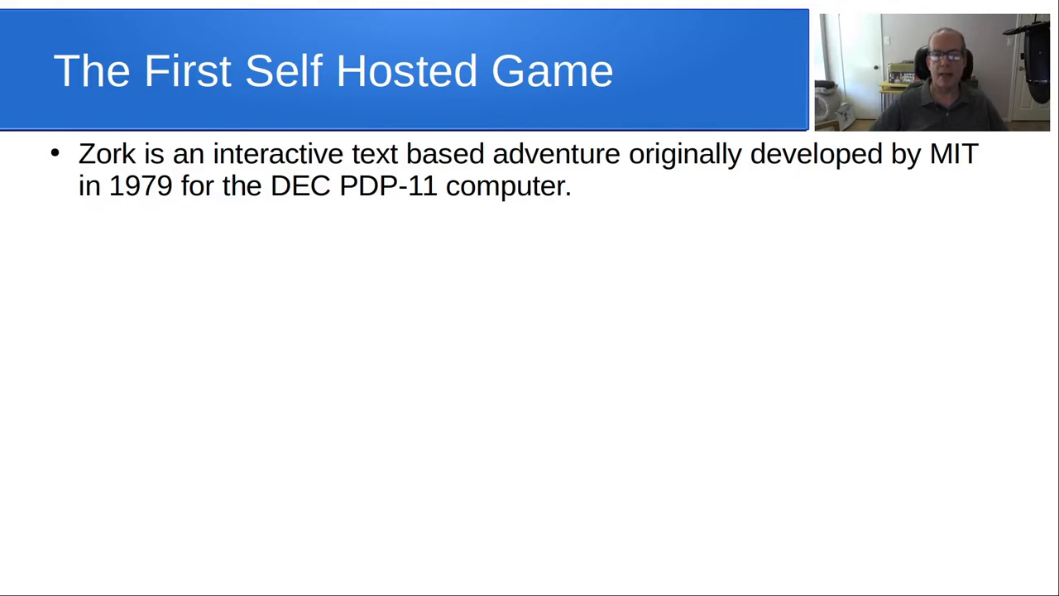
Advance the Zork slide show, then reach the terminal at an empty root prompt
{"action": "key", "text": "Right"}
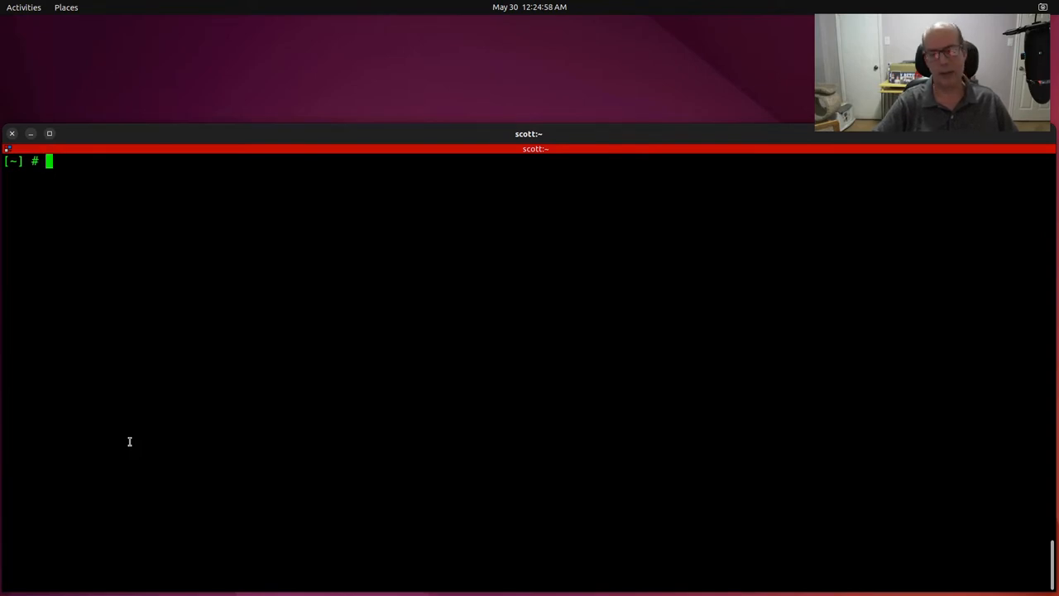
Launch Ubuntu 20.04 container 'zork' with default and vlan80 profiles and boot.autostart=true
{"action": "type", "text": "lxc launch Ubuntu-20.04 zork --profile default --profile vlan80 -c boot.autostart=true"}
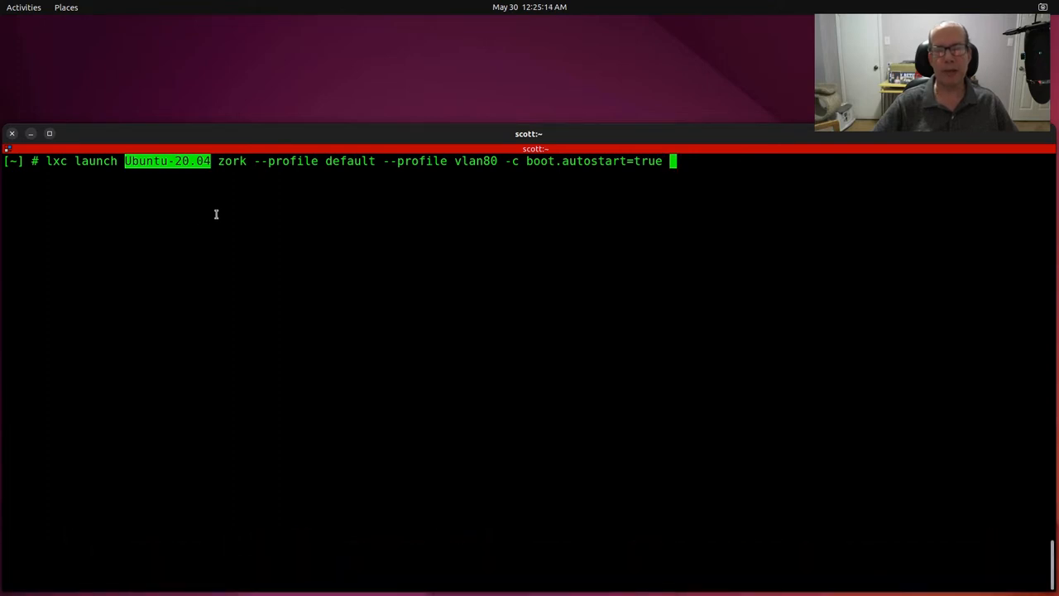
{"action": "mouse_move", "coordinate": [226, 200]}
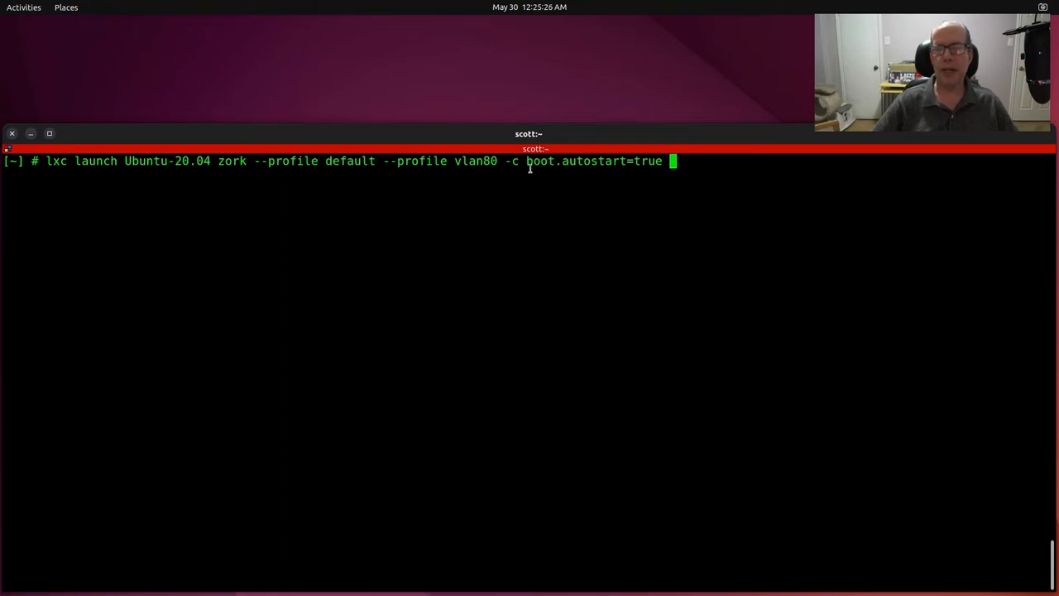
{"action": "mouse_move", "coordinate": [677, 215]}
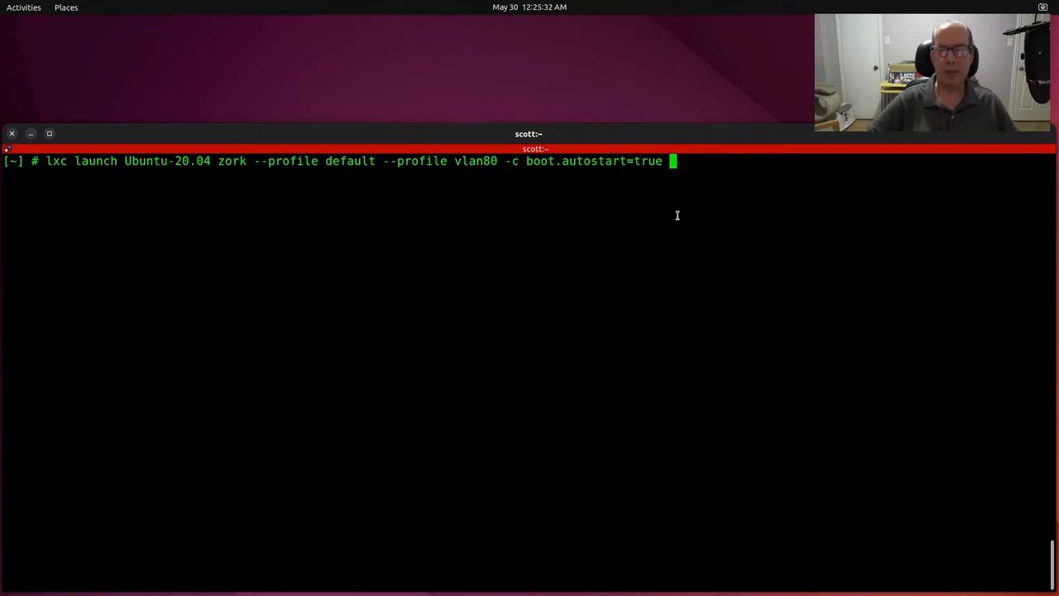
{"action": "key", "text": "Return"}
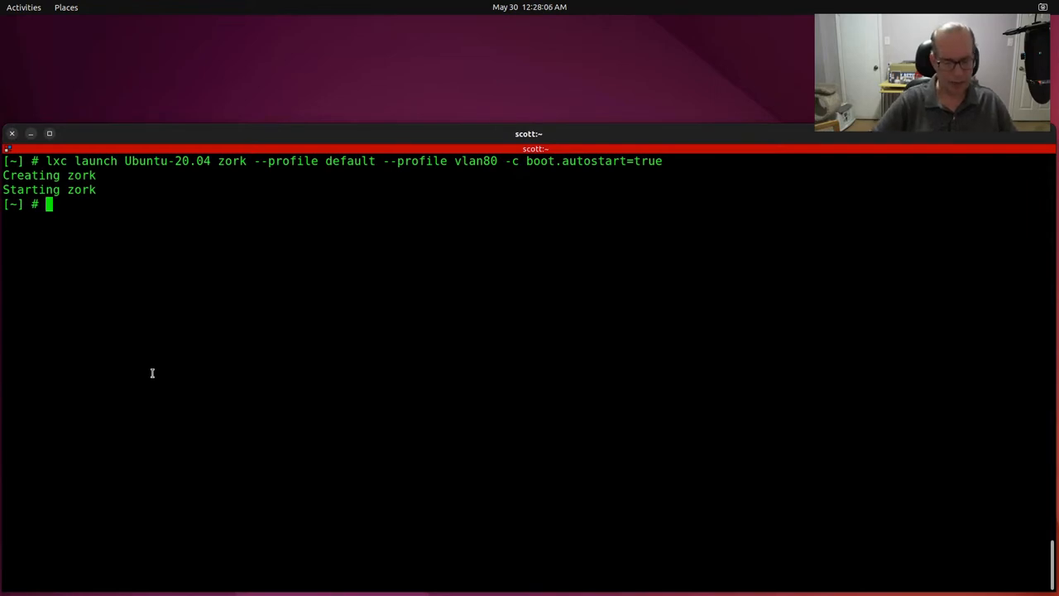
Open bash in the zork container, try adduser, and switch to user scott with su
{"action": "type", "text": "lxc exec zork"}
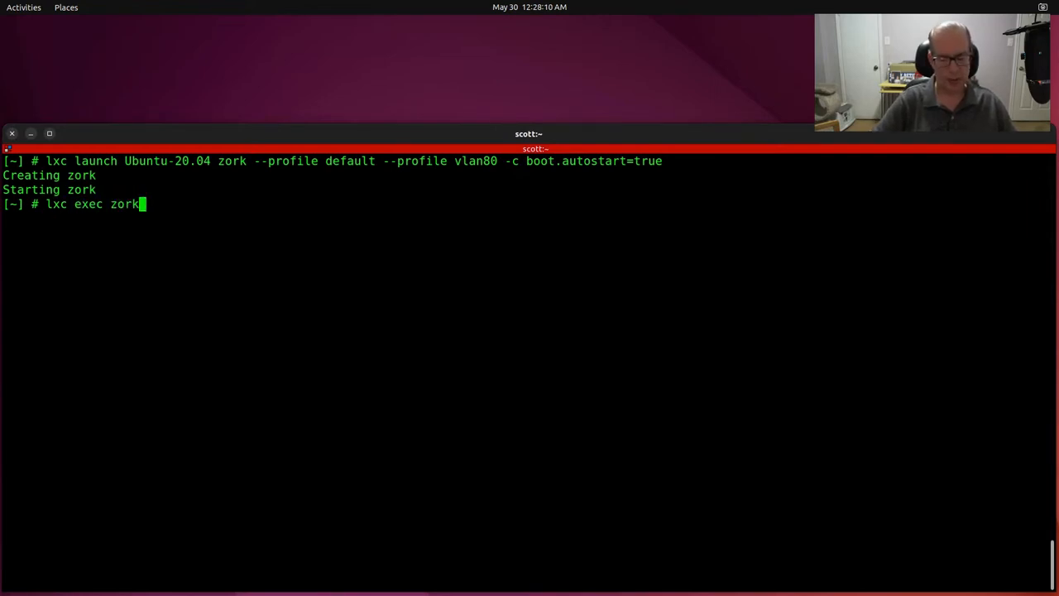
{"action": "type", "text": "bash"}
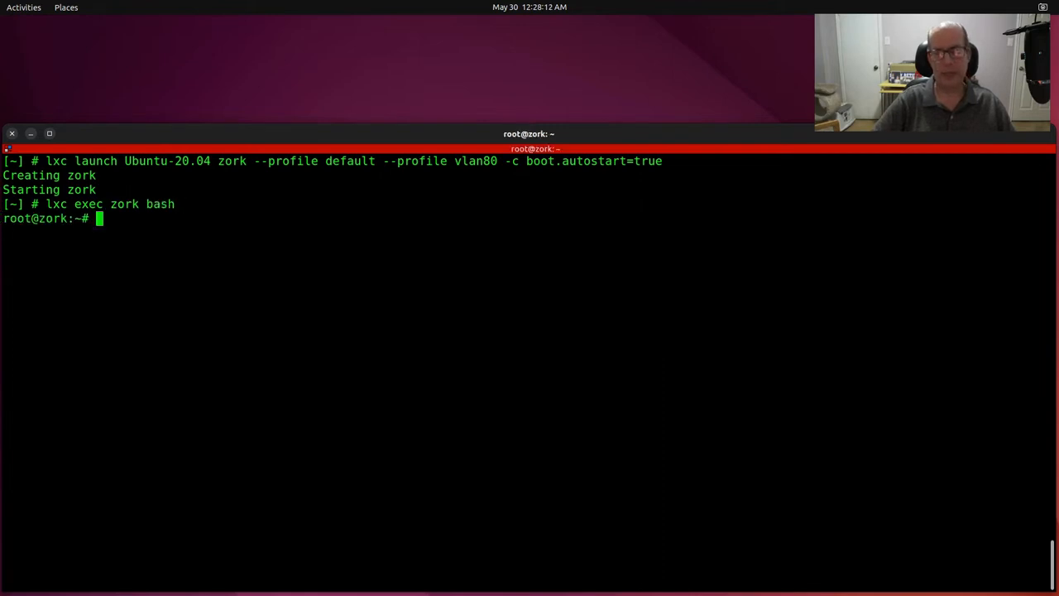
{"action": "key", "text": "Return"}
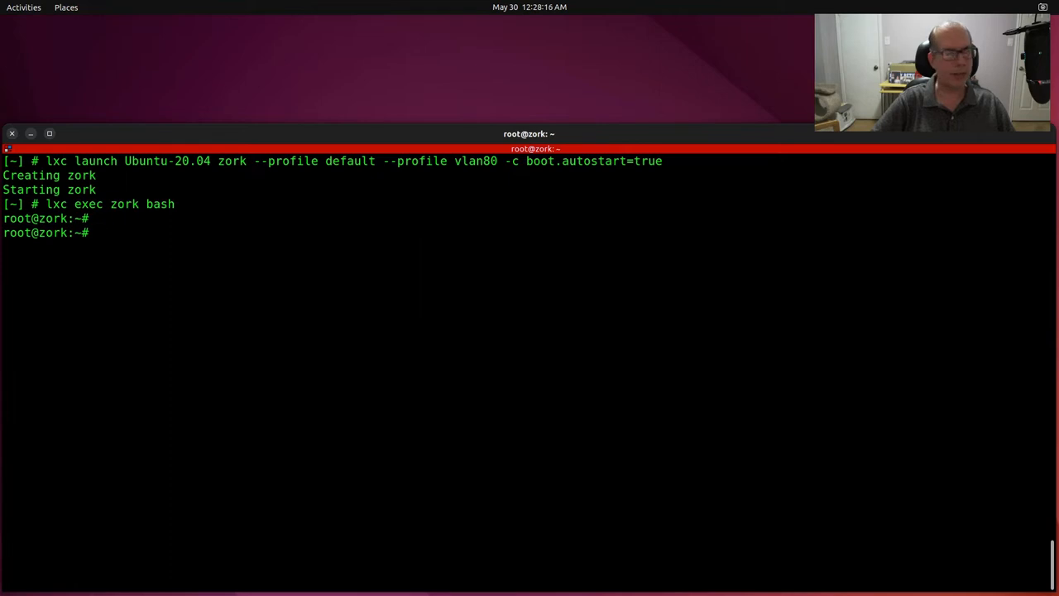
{"action": "type", "text": "adduser scott"}
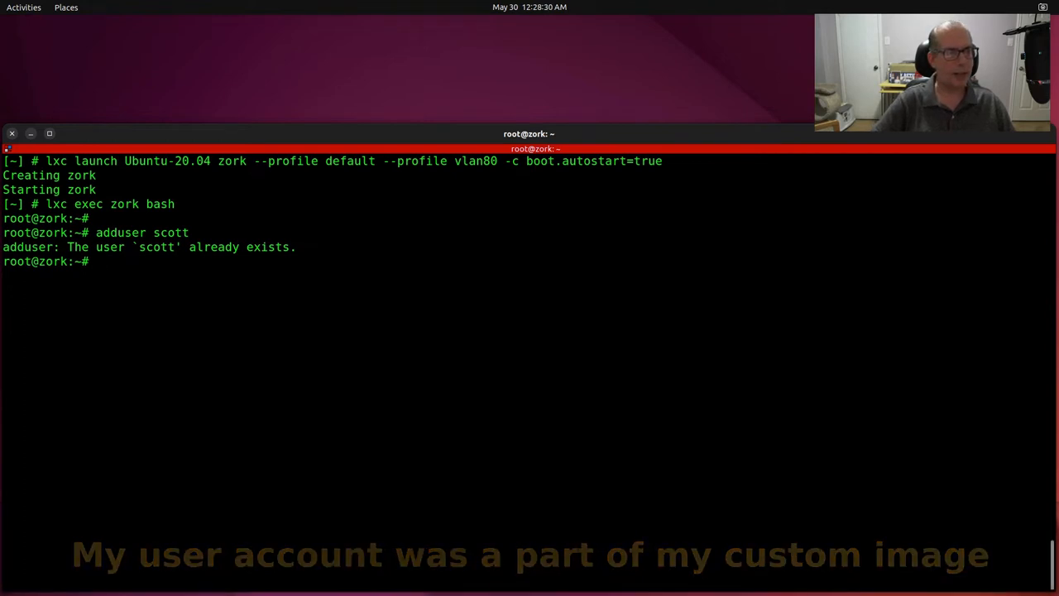
{"action": "type", "text": "su"}
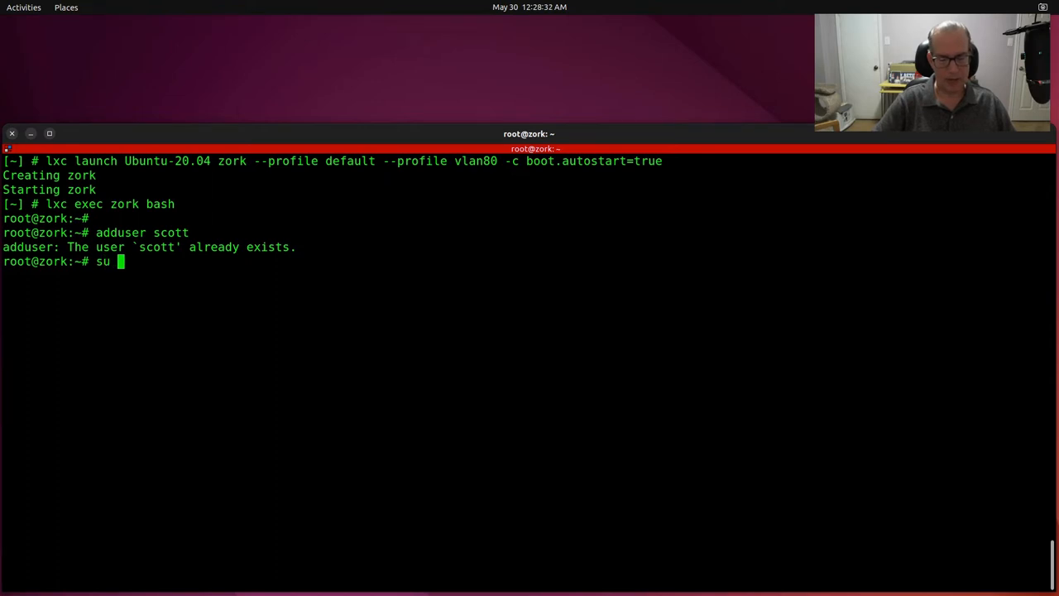
{"action": "type", "text": "- scott"}
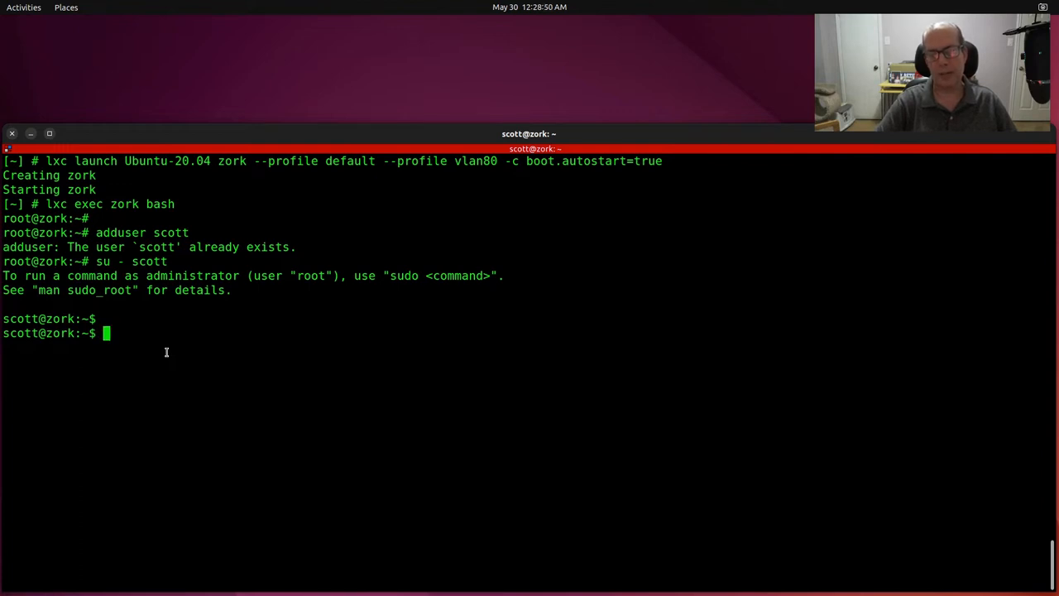
Clone github.com/jgoerzen/vintage-computing, list files, and enter vintage-computing/setup
{"action": "type", "text": "git clone https://github.com/jgoerzen/vintage-computing"}
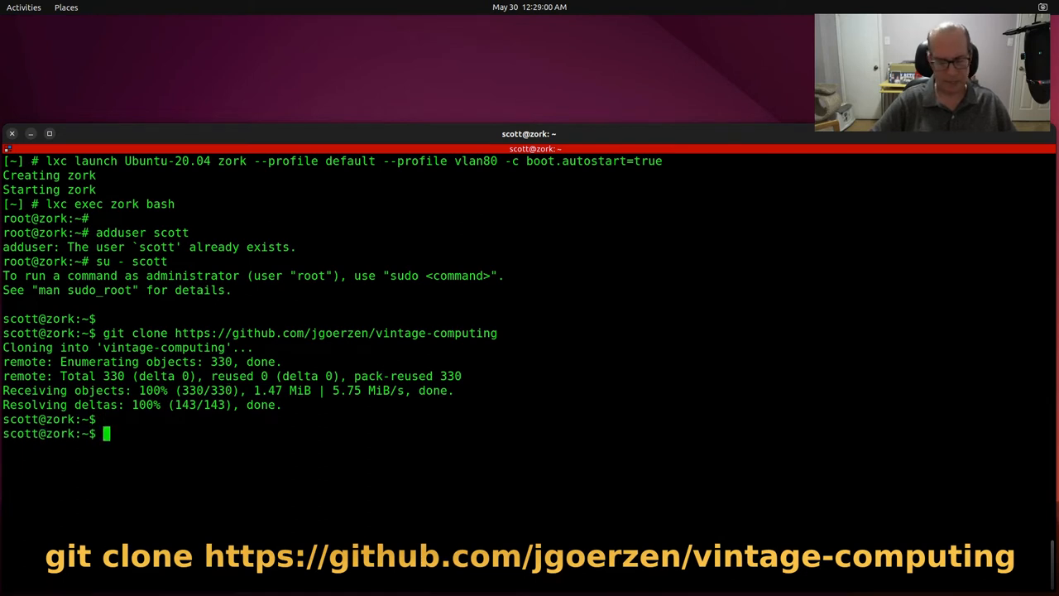
{"action": "type", "text": "ls"}
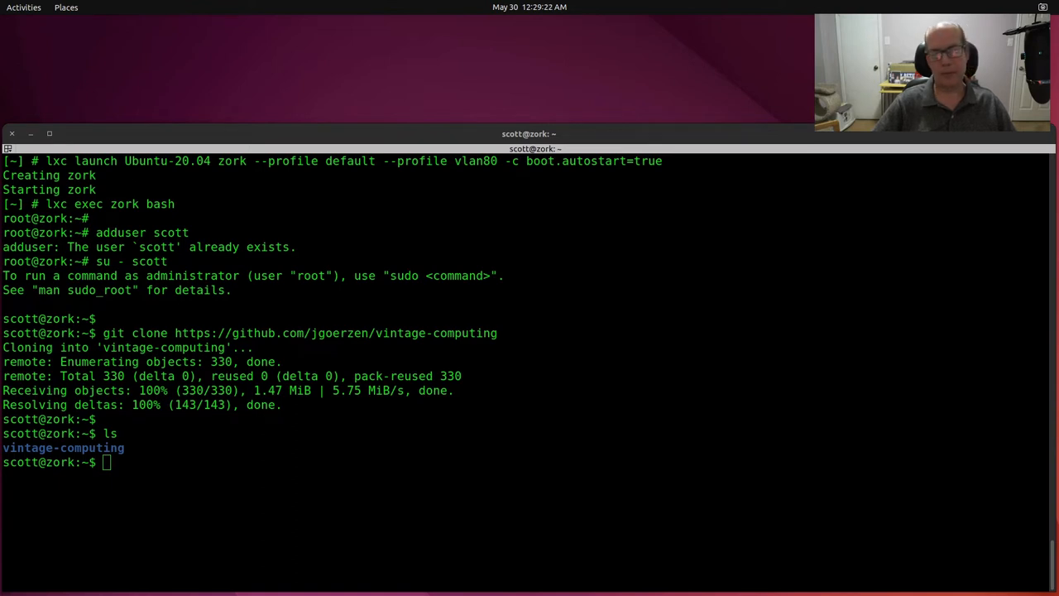
{"action": "type", "text": "cd vintage-computing/setup"}
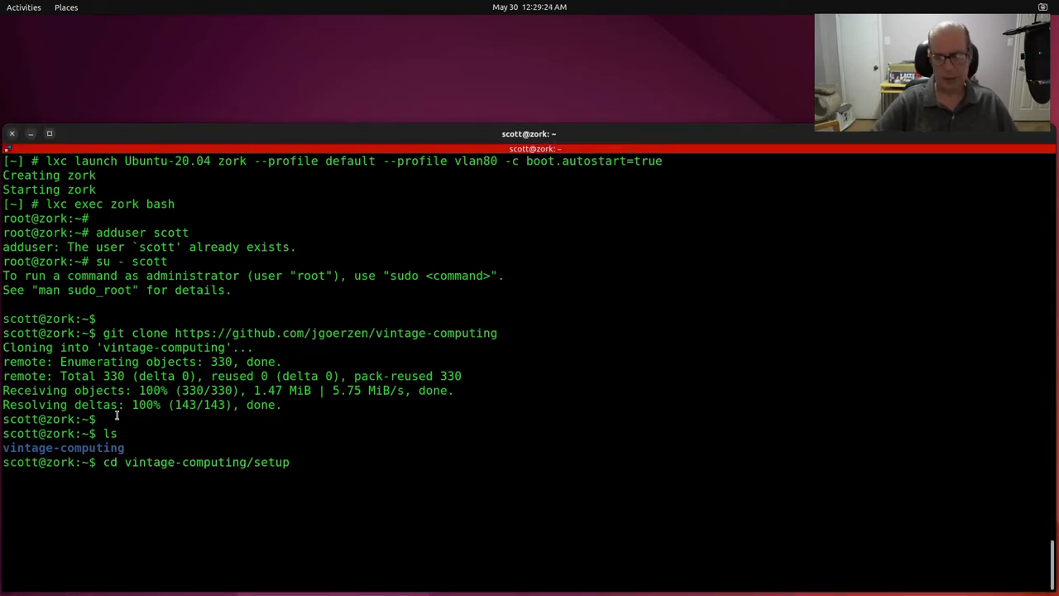
{"action": "key", "text": "Return"}
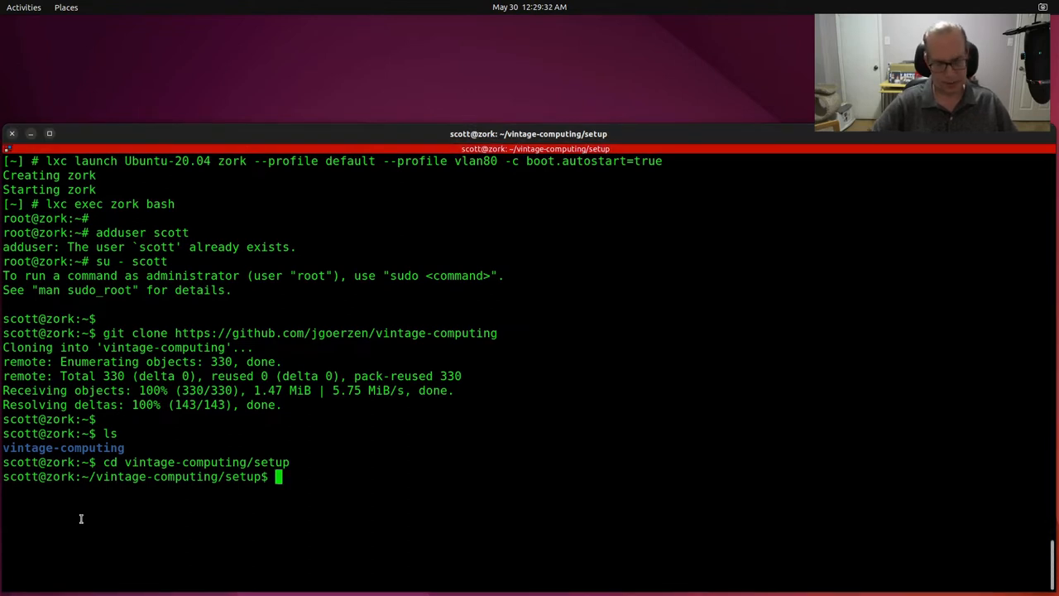
Run sudo ./setup.sh in the setup directory and clear the screen
{"action": "type", "text": "sudo ./setup.sh"}
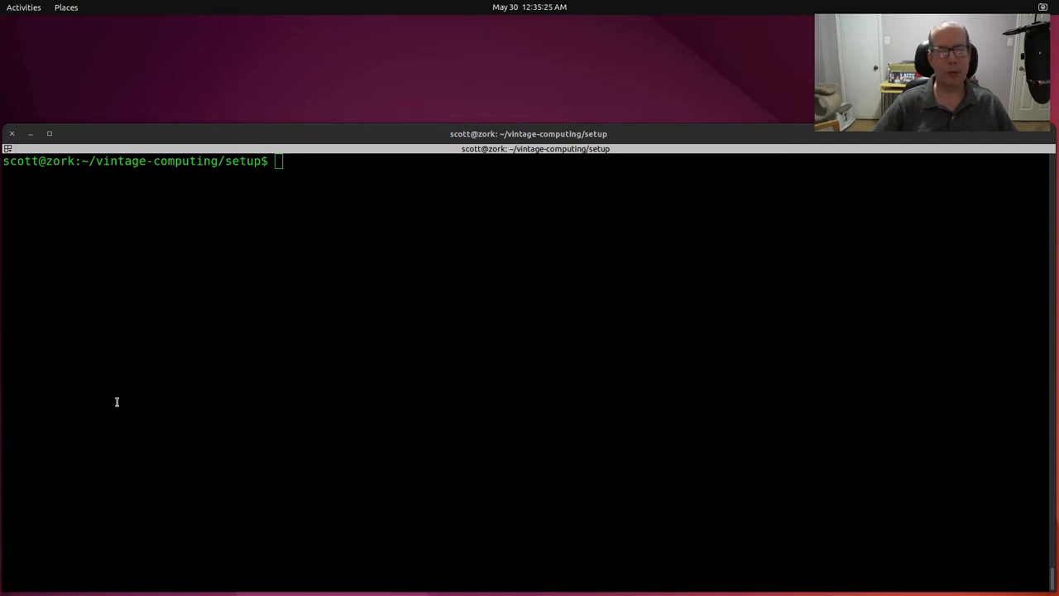
{"action": "mouse_move", "coordinate": [145, 372]}
{"action": "type", "text": "sudo chown -R \"`id -u`:`id -g`\" /opt/vint"}
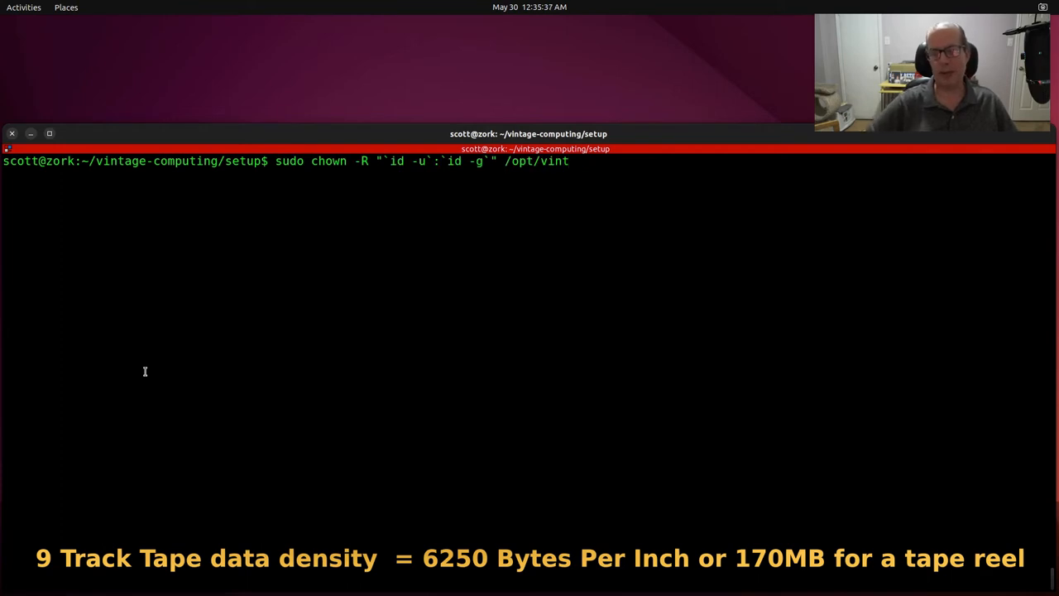
Recursively chown /opt/vint to the current user and group, then return home
{"action": "key", "text": "Return"}
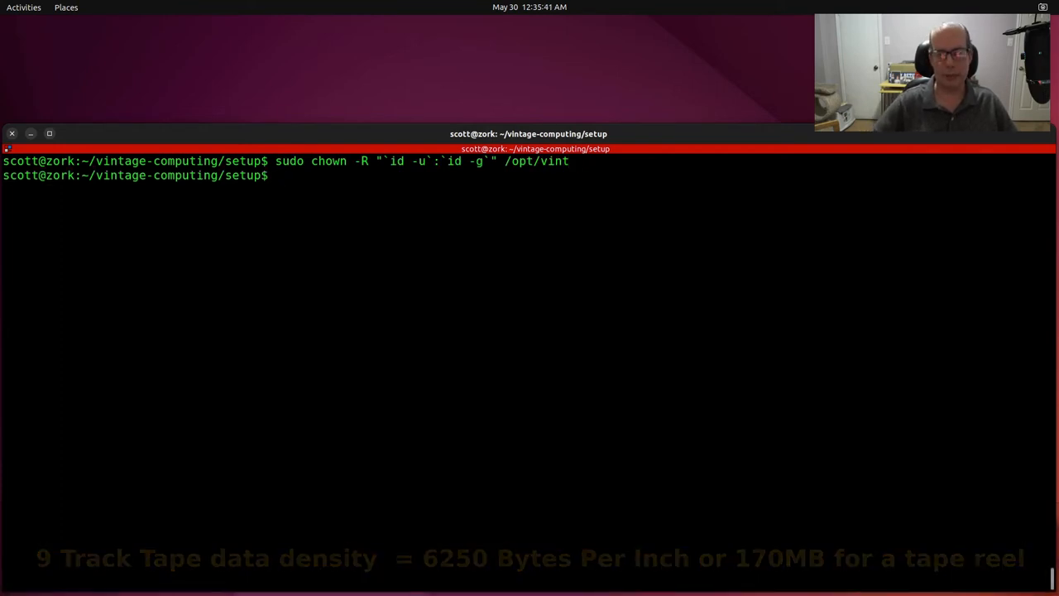
{"action": "type", "text": "cd"}
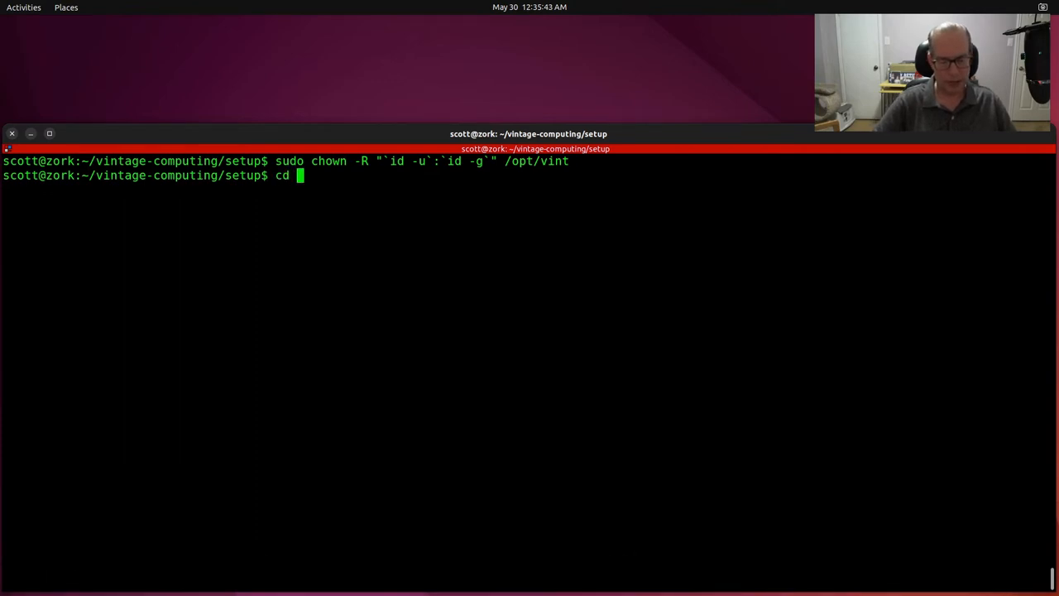
{"action": "type", "text": "-"}
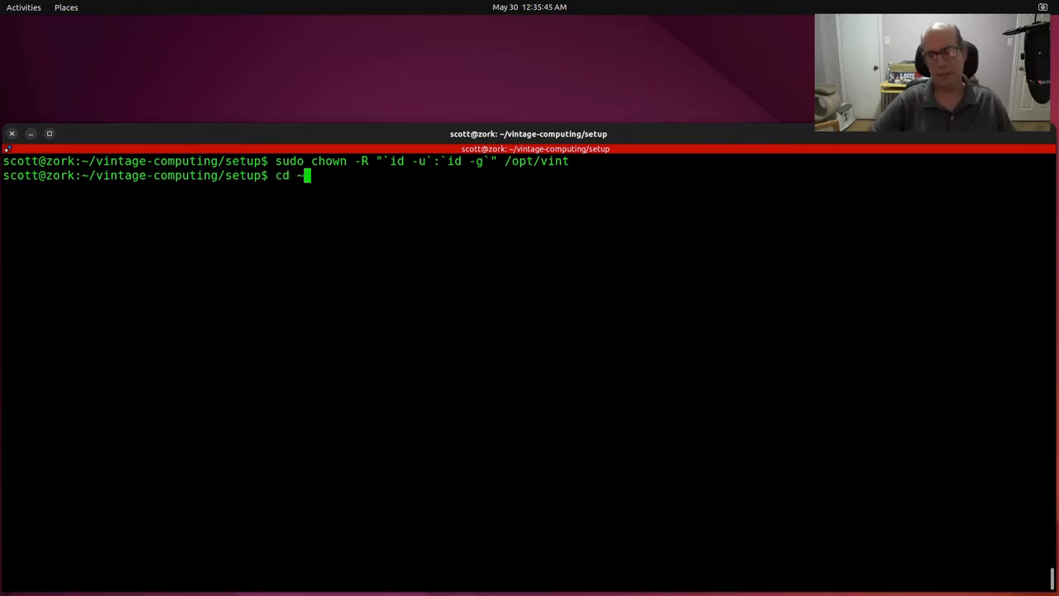
{"action": "key", "text": "Return"}
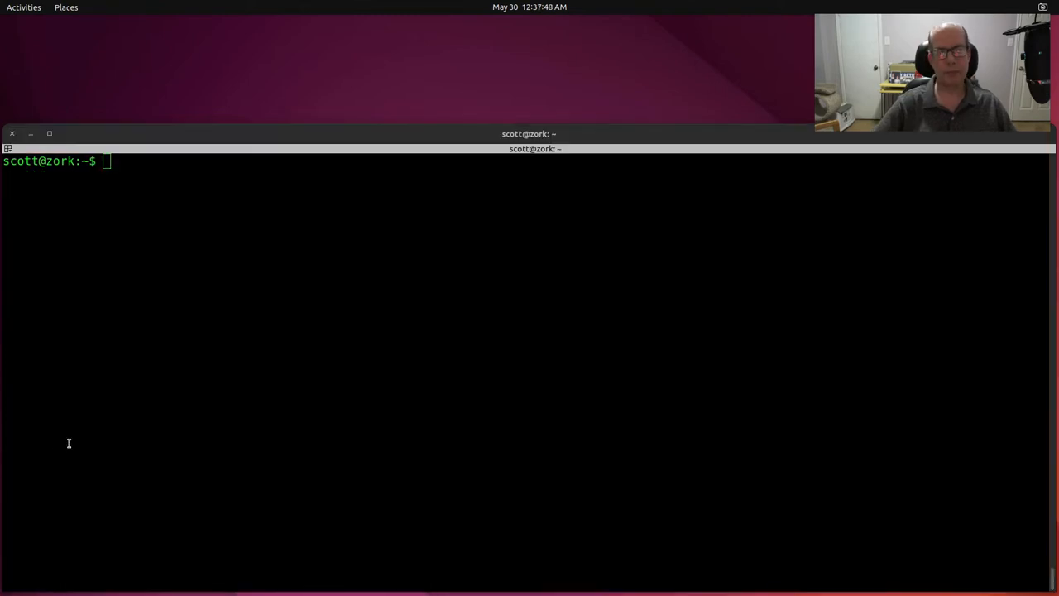
Write zork.sh in nano with a Goodbye trap and vint zork-glk, and save it
{"action": "type", "text": "nano zo"}
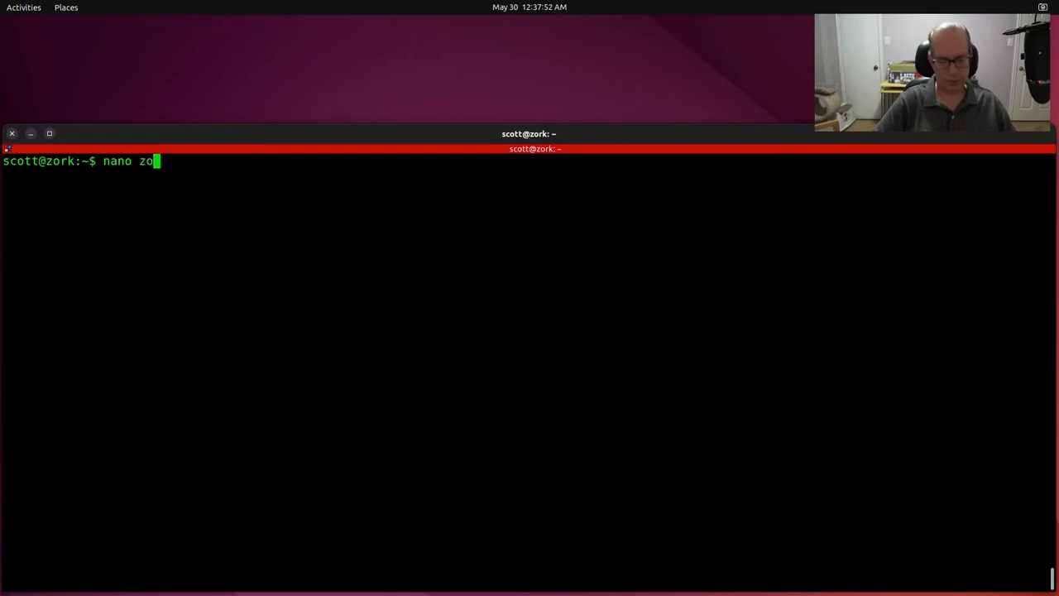
{"action": "type", "text": "rk.sh"}
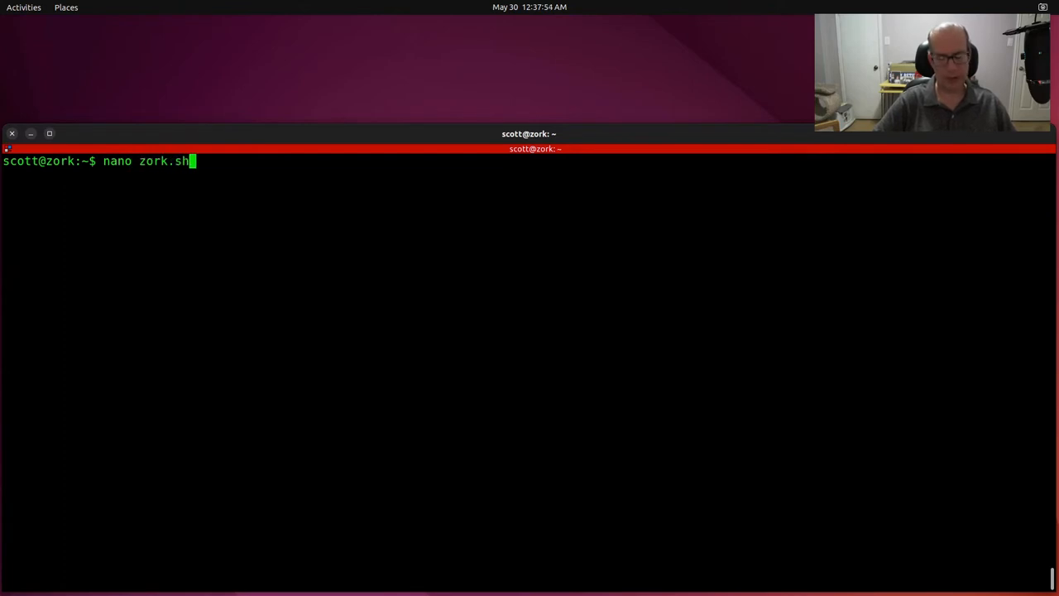
{"action": "key", "text": "Return"}
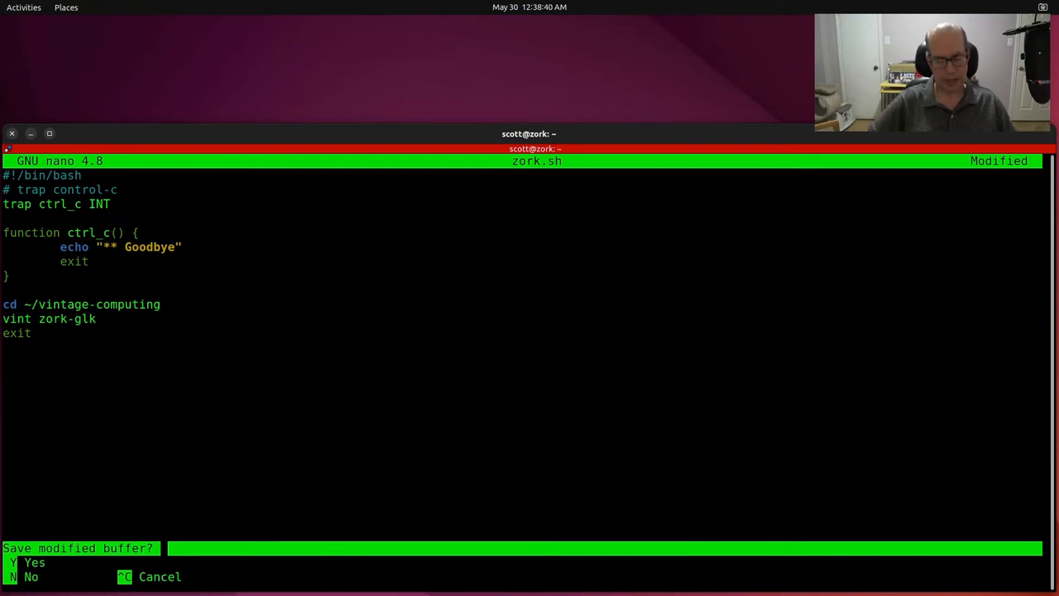
{"action": "key", "text": "y"}
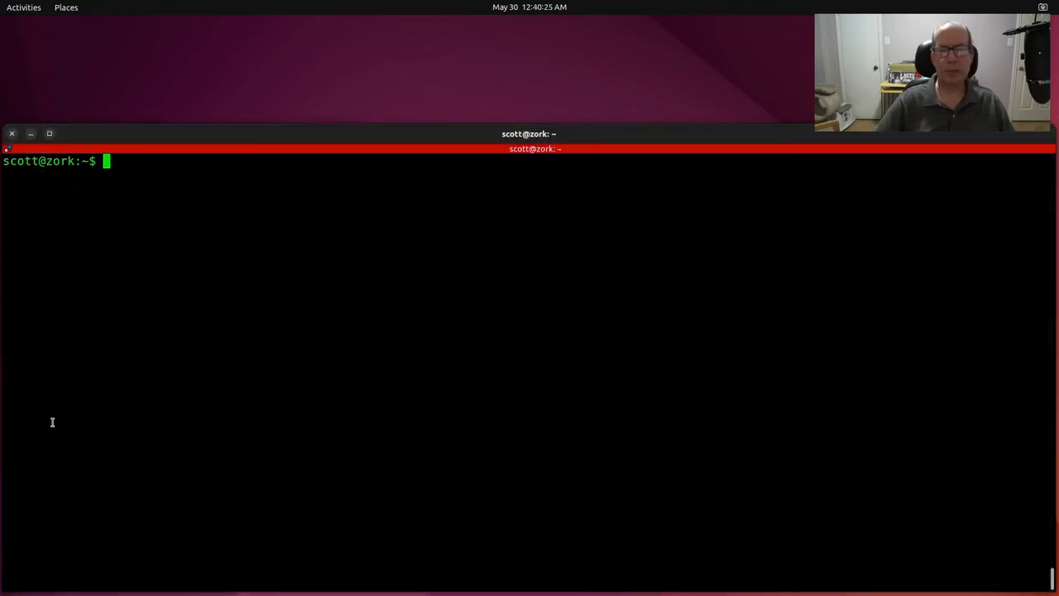
Append 'source ./zork.sh && exit' to .bashrc in nano and save the file
{"action": "type", "text": "n"}
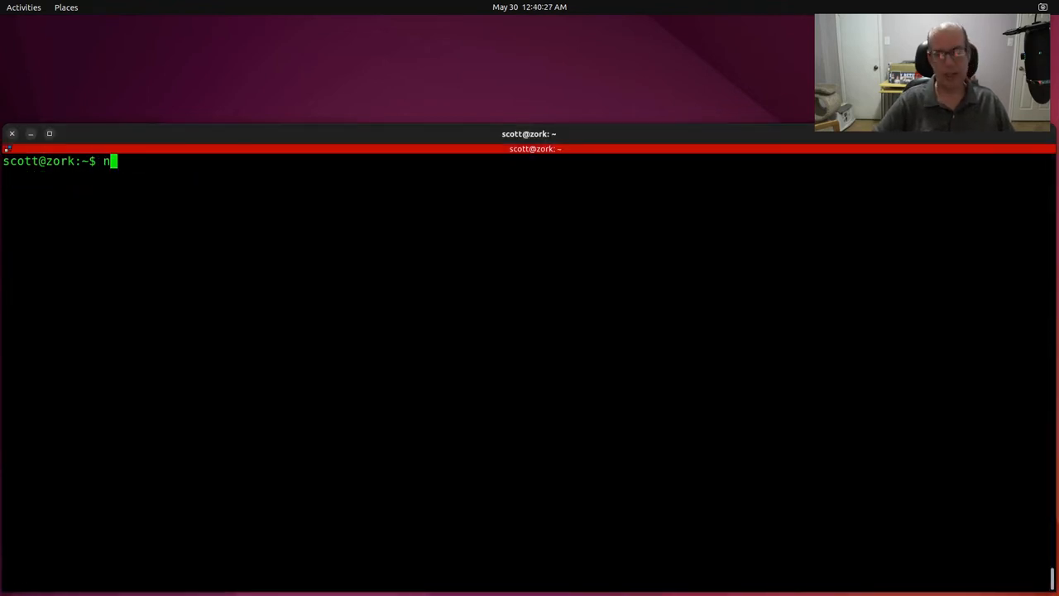
{"action": "type", "text": "ano"}
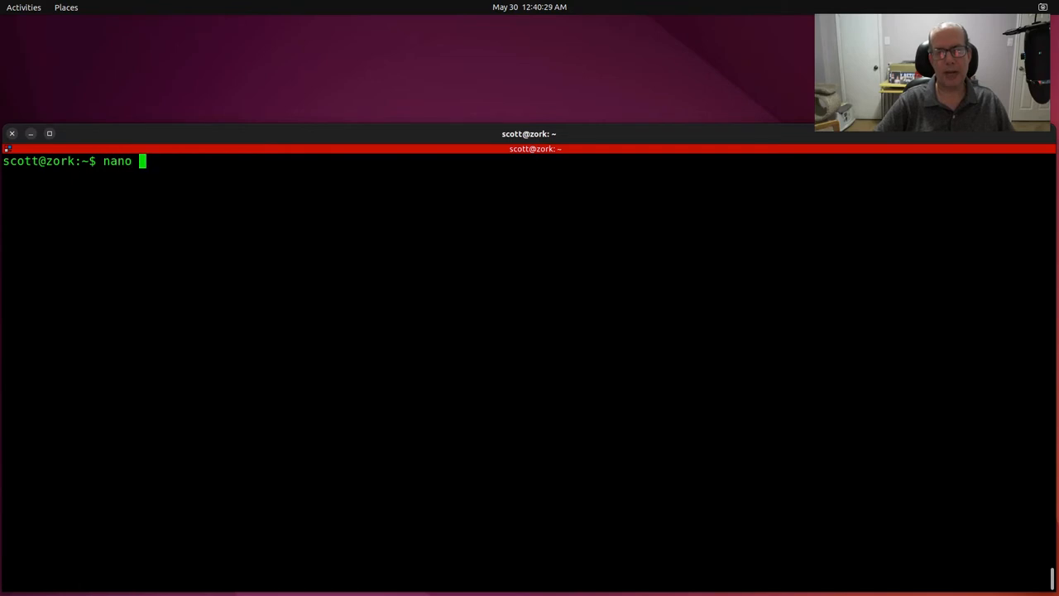
{"action": "type", "text": ".bas"}
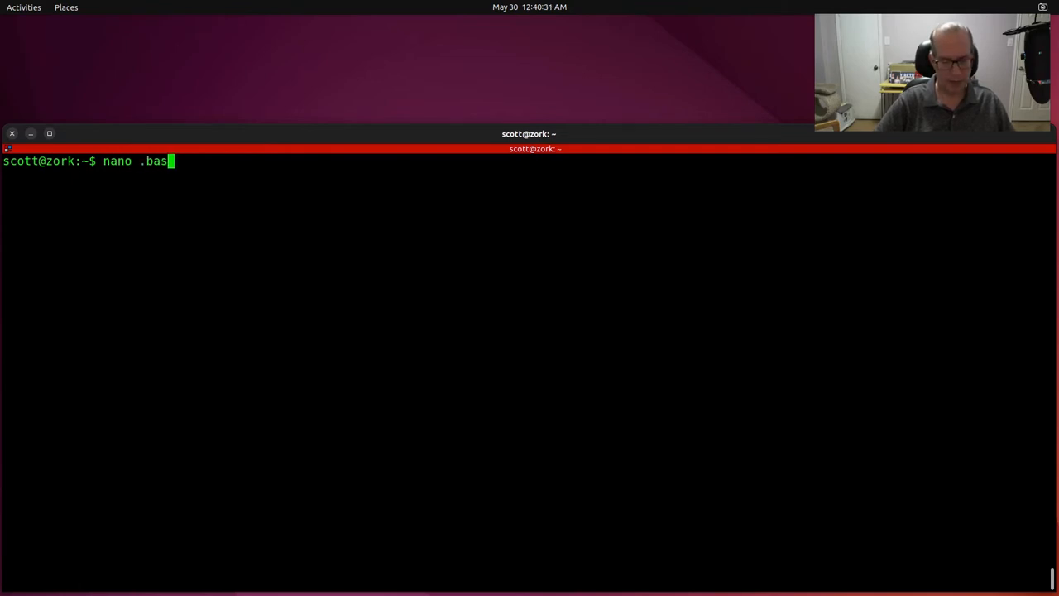
{"action": "type", "text": "hrc"}
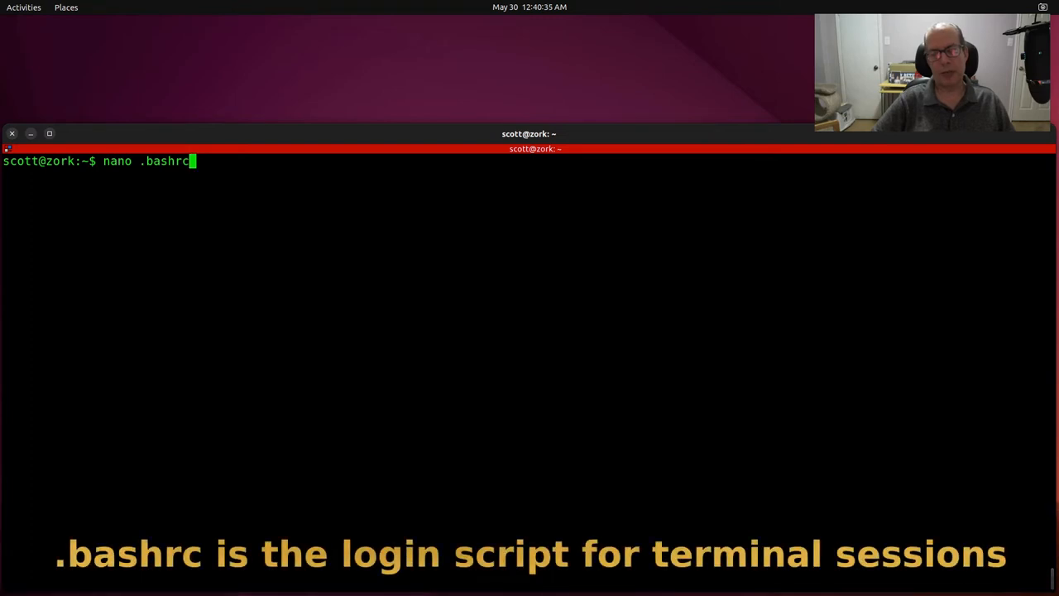
{"action": "key", "text": "Return"}
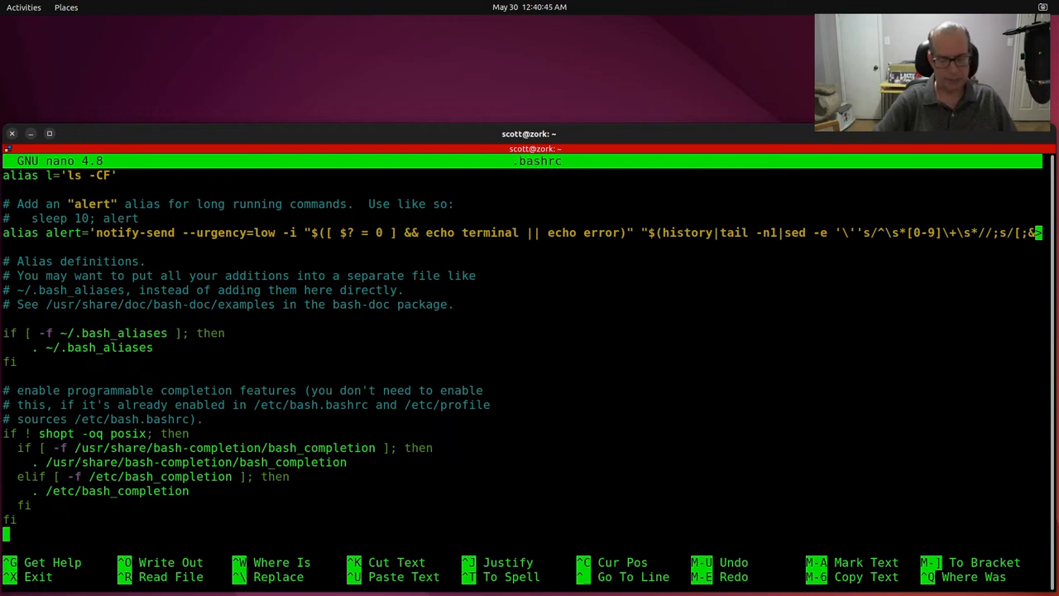
{"action": "type", "text": "source ./zork.sh && exit"}
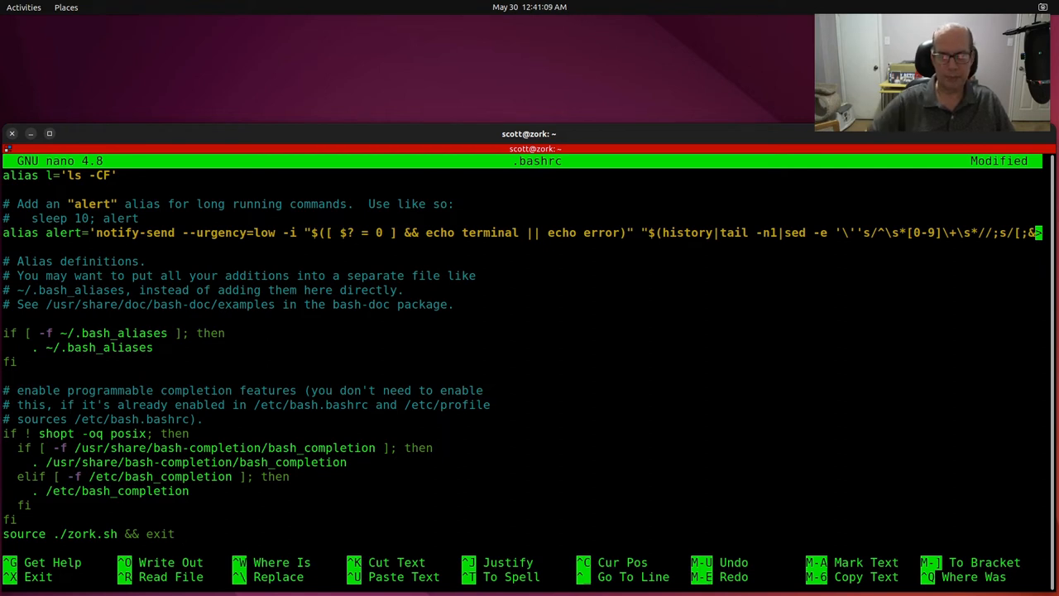
{"action": "key", "text": "ctrl+o"}
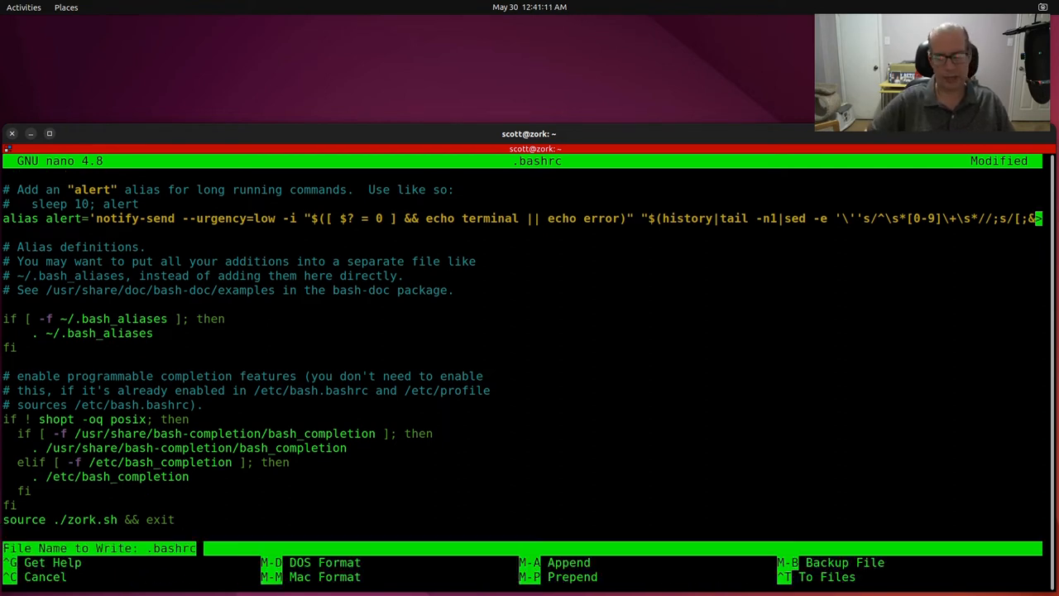
{"action": "key", "text": "Enter"}
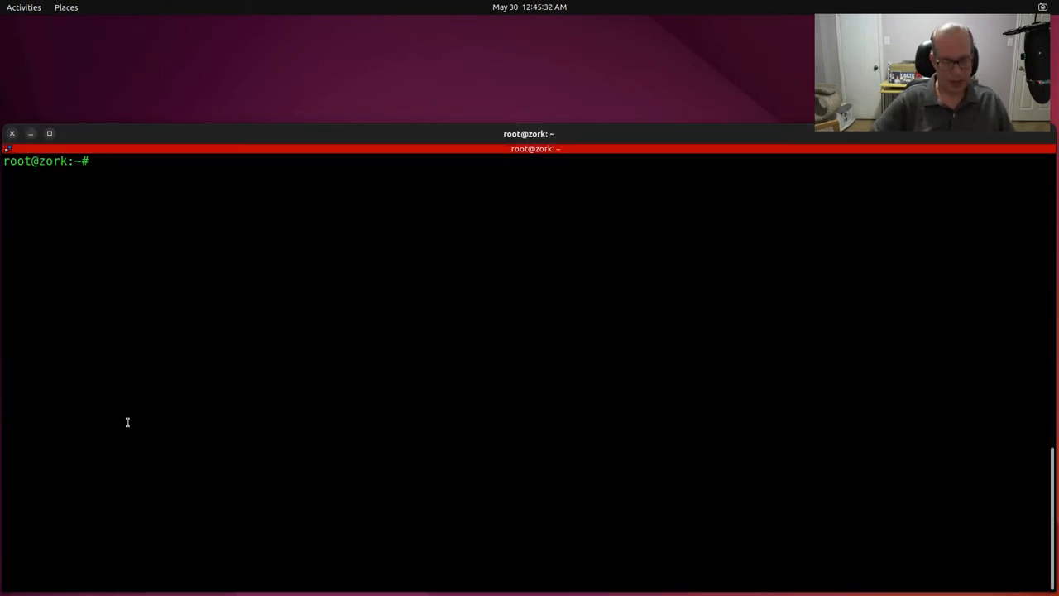
Exit the container shell and run lxc list, showing zork at 192.168.80.191
{"action": "type", "text": "exit"}
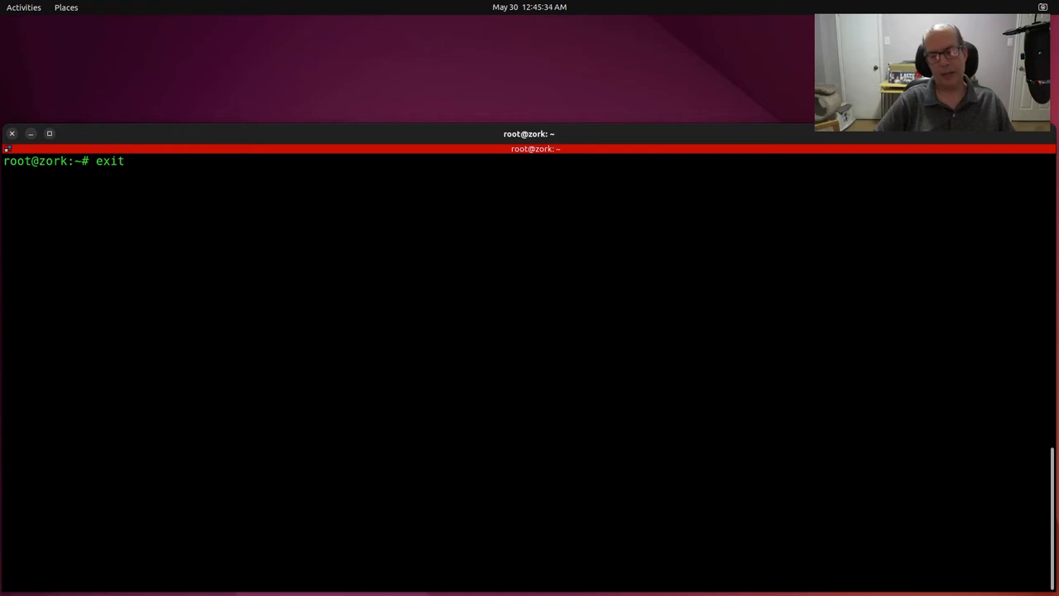
{"action": "key", "text": "Return"}
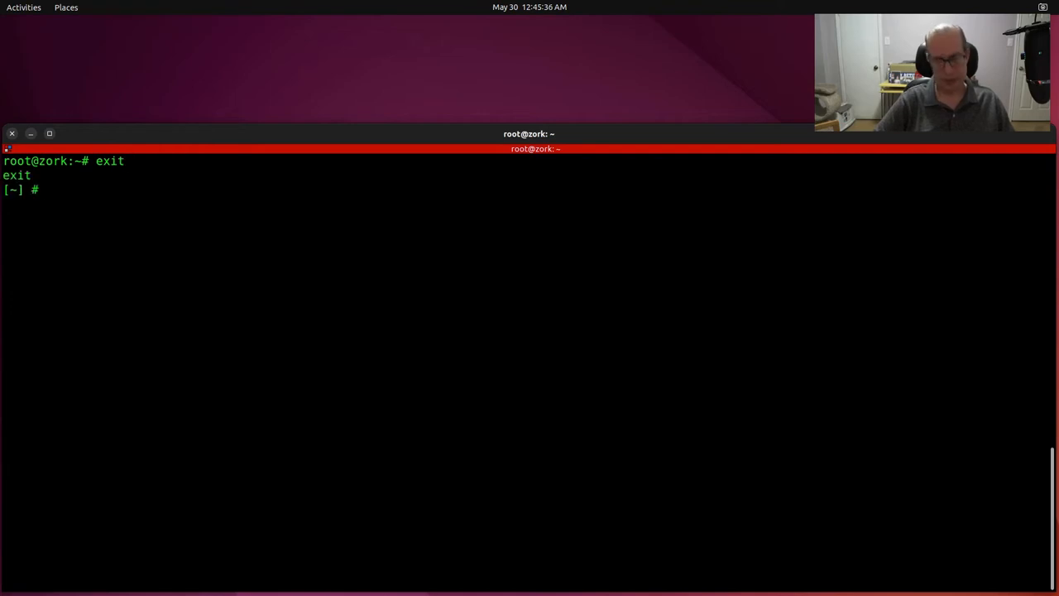
{"action": "type", "text": "lxc list"}
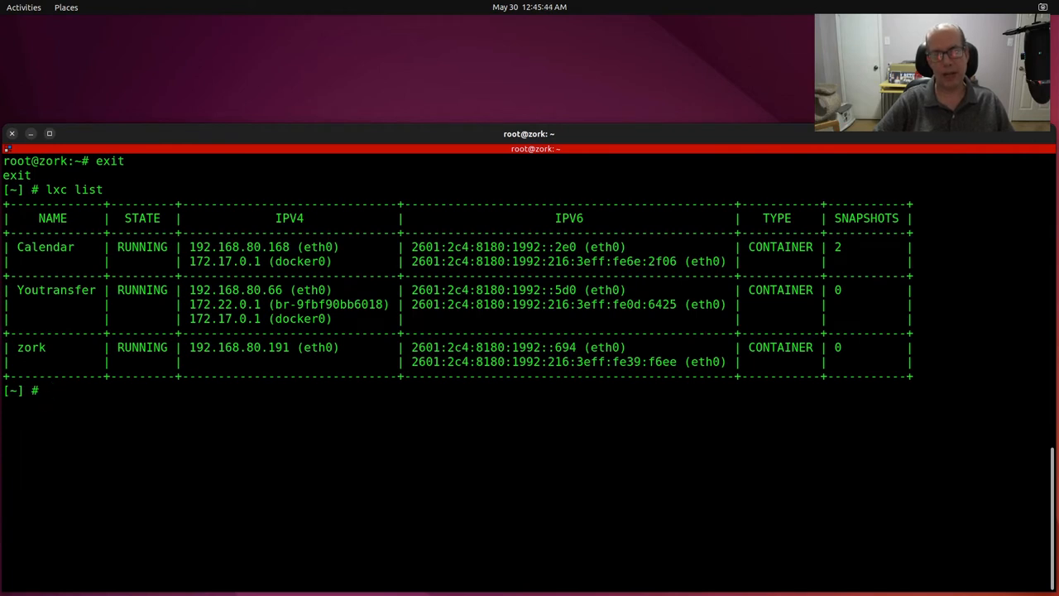
{"action": "type", "text": "exit"}
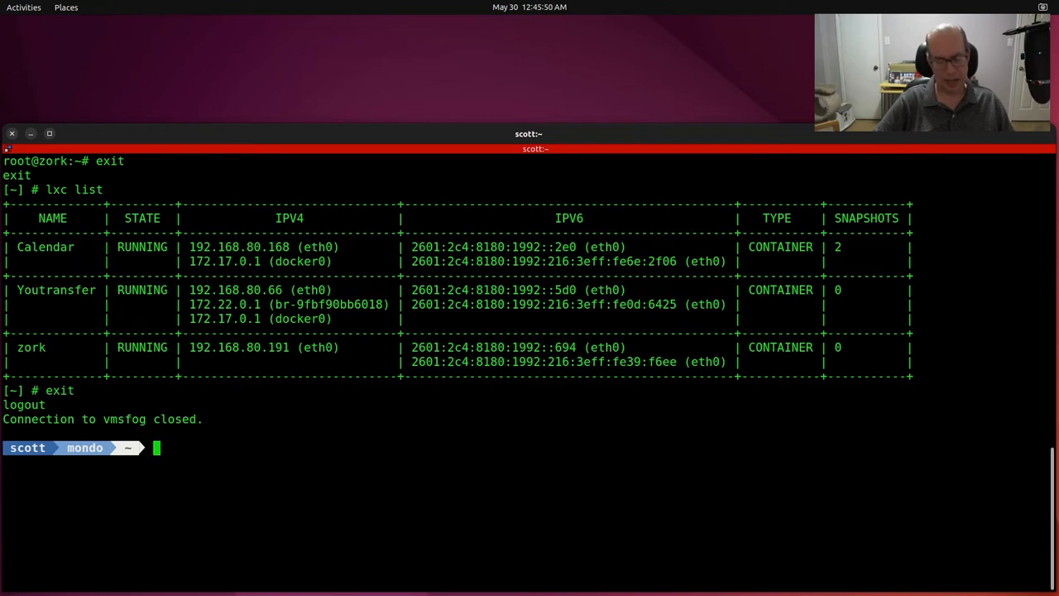
SSH to 192.168.80.191 and accept the host key, landing at West of House
{"action": "type", "text": "ssh 1"}
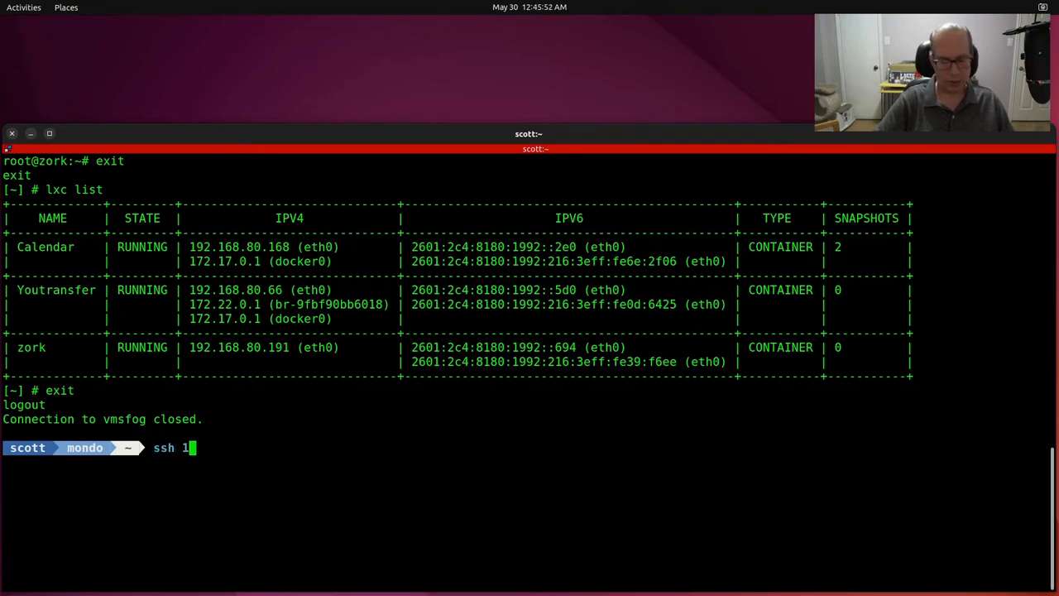
{"action": "type", "text": "92.168.8"}
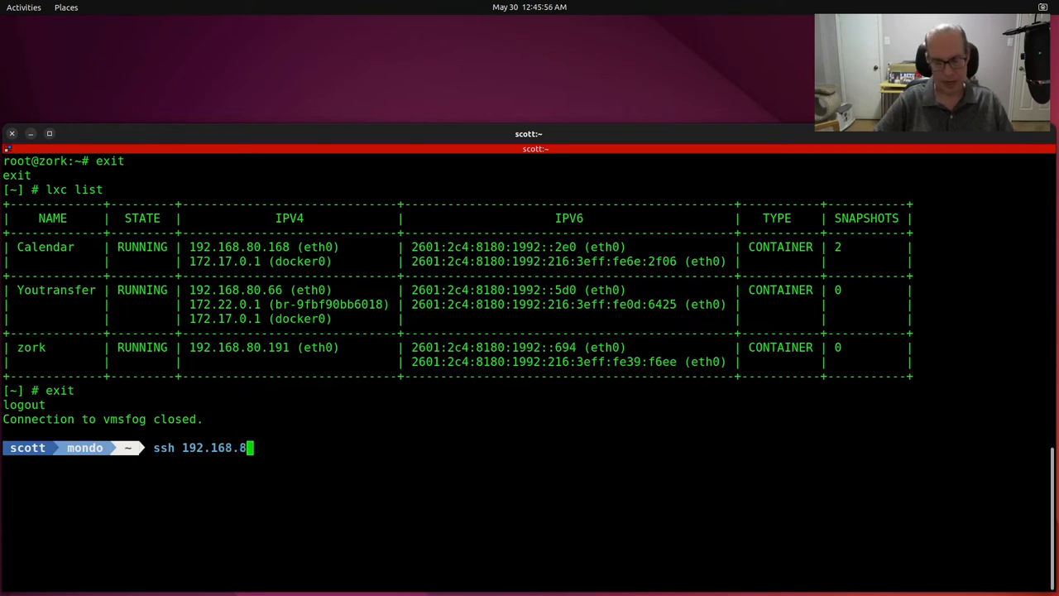
{"action": "type", "text": "0.191"}
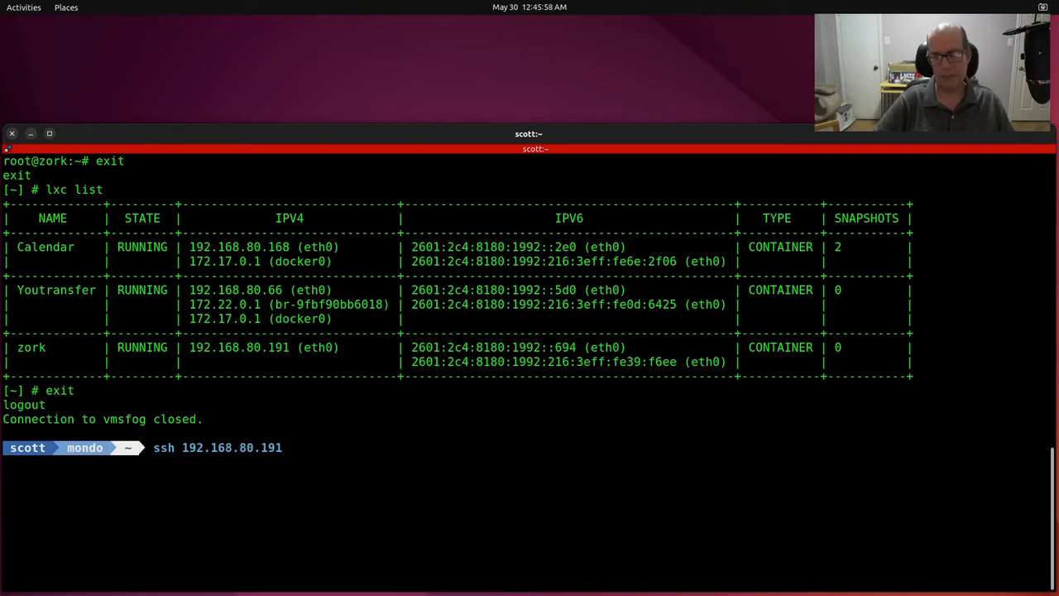
{"action": "key", "text": "Return"}
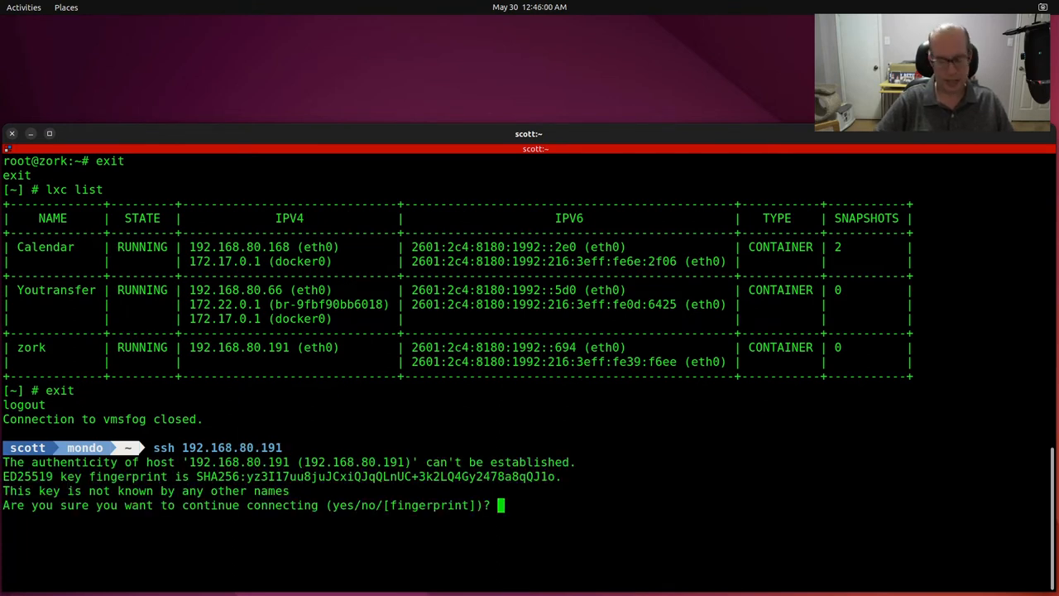
{"action": "type", "text": "yes"}
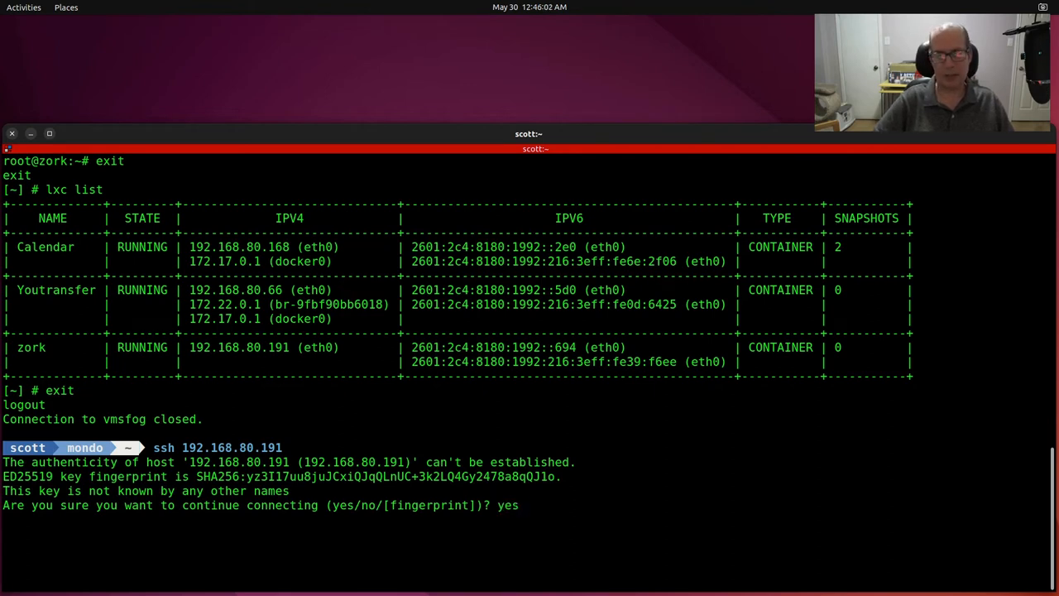
{"action": "key", "text": "Return"}
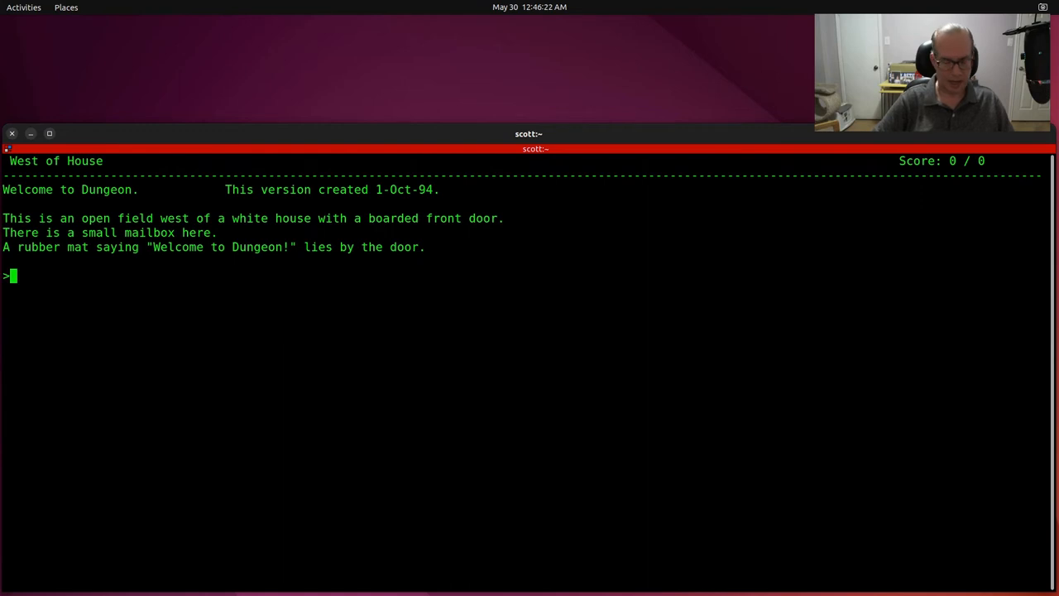
Quit Dungeon at West of House with 'quit' and confirm leaving with 'y'
{"action": "type", "text": "quit"}
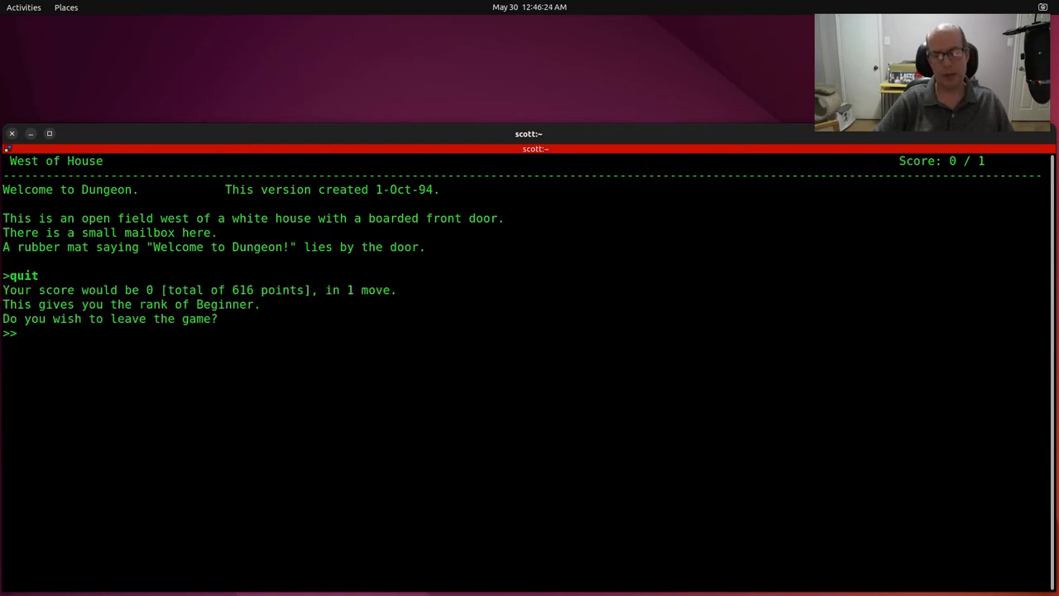
{"action": "type", "text": "y"}
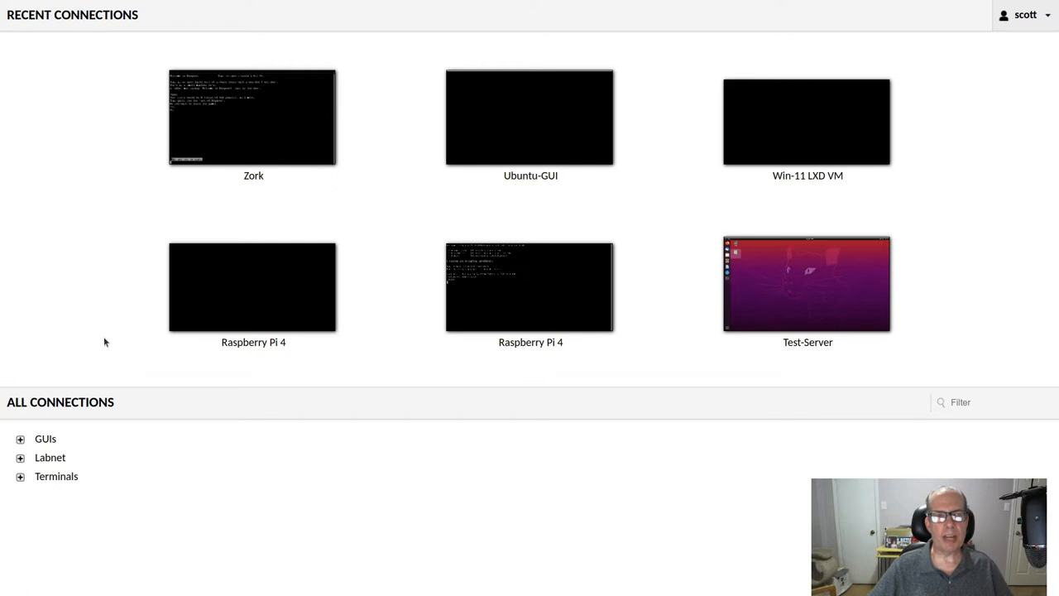
{"action": "mouse_move", "coordinate": [115, 326]}
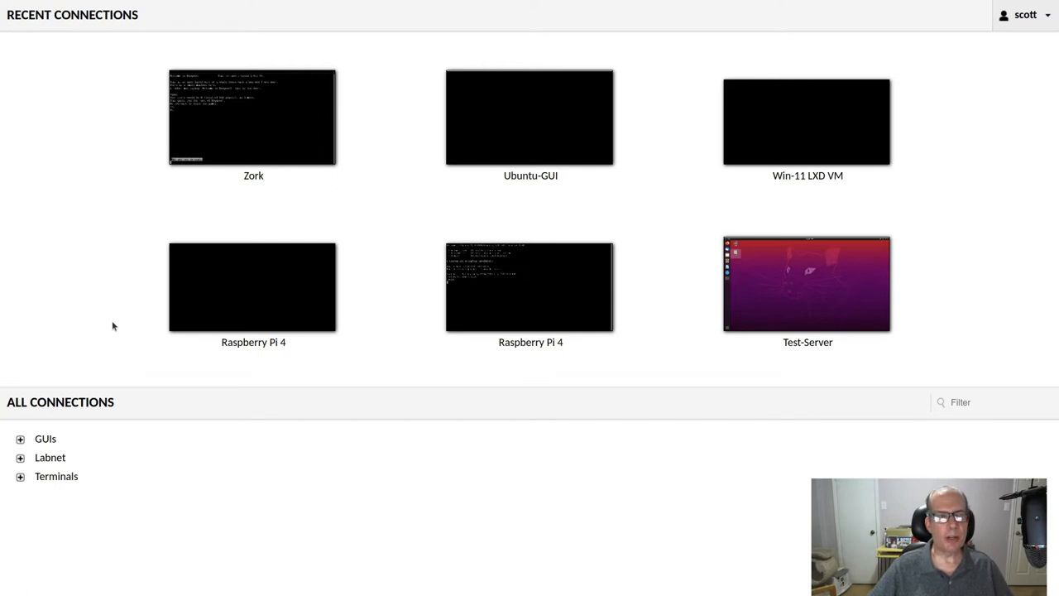
{"action": "mouse_move", "coordinate": [105, 259]}
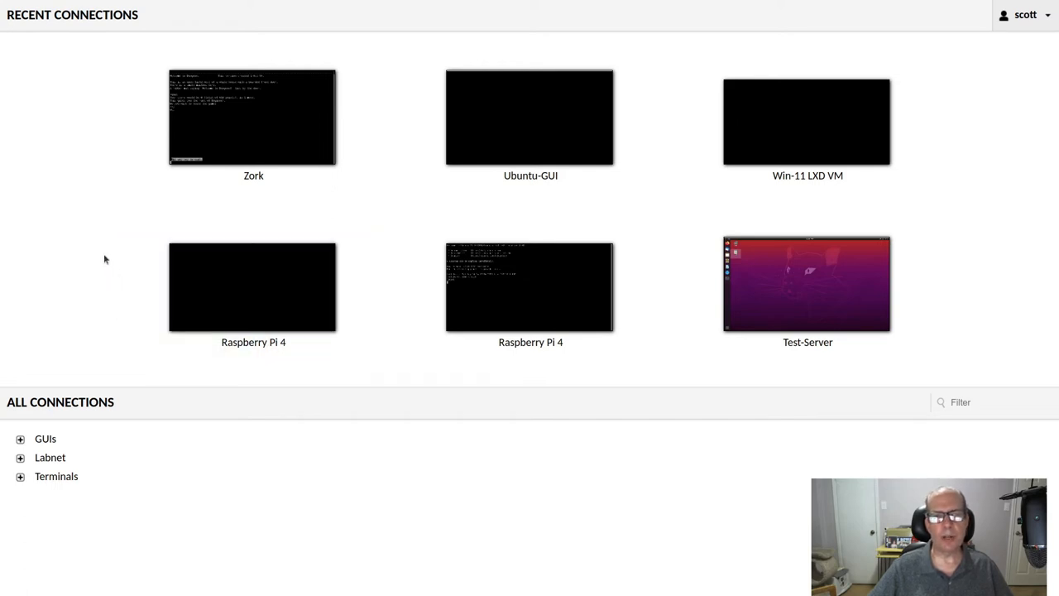
{"action": "mouse_move", "coordinate": [130, 232]}
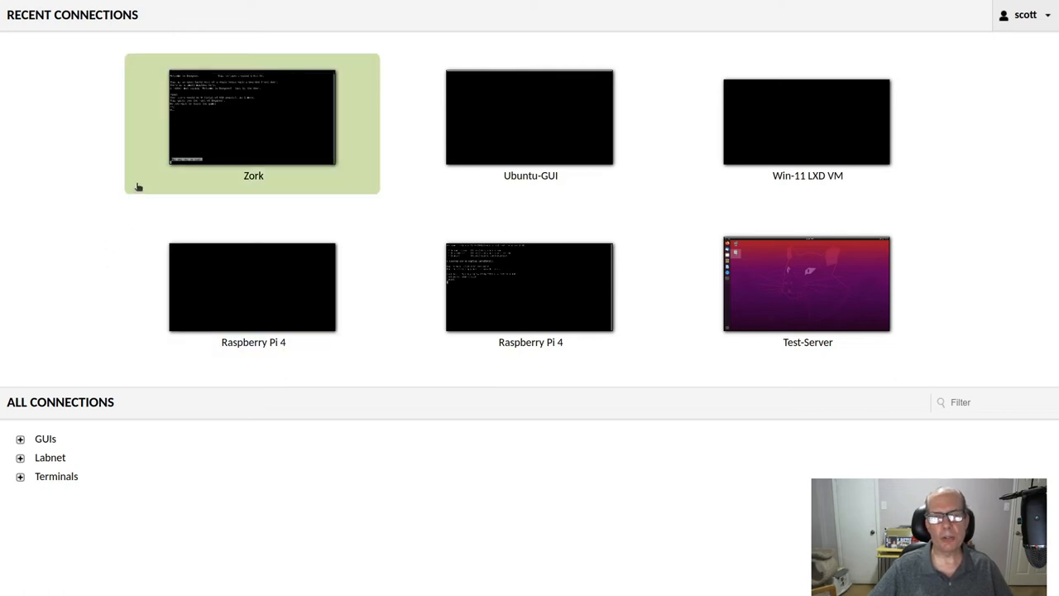
{"action": "mouse_move", "coordinate": [230, 224]}
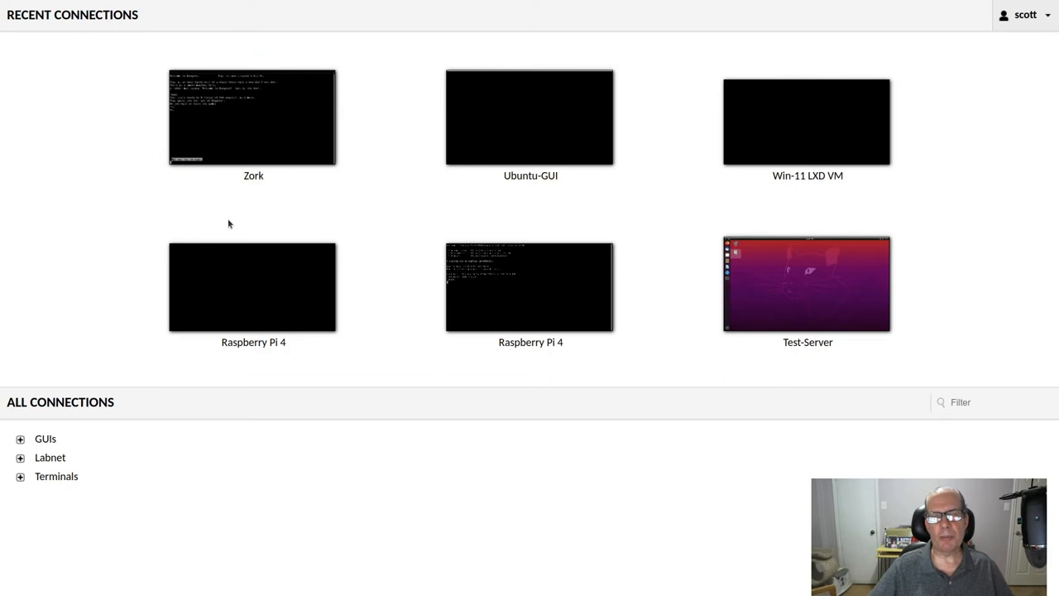
{"action": "mouse_move", "coordinate": [249, 133]}
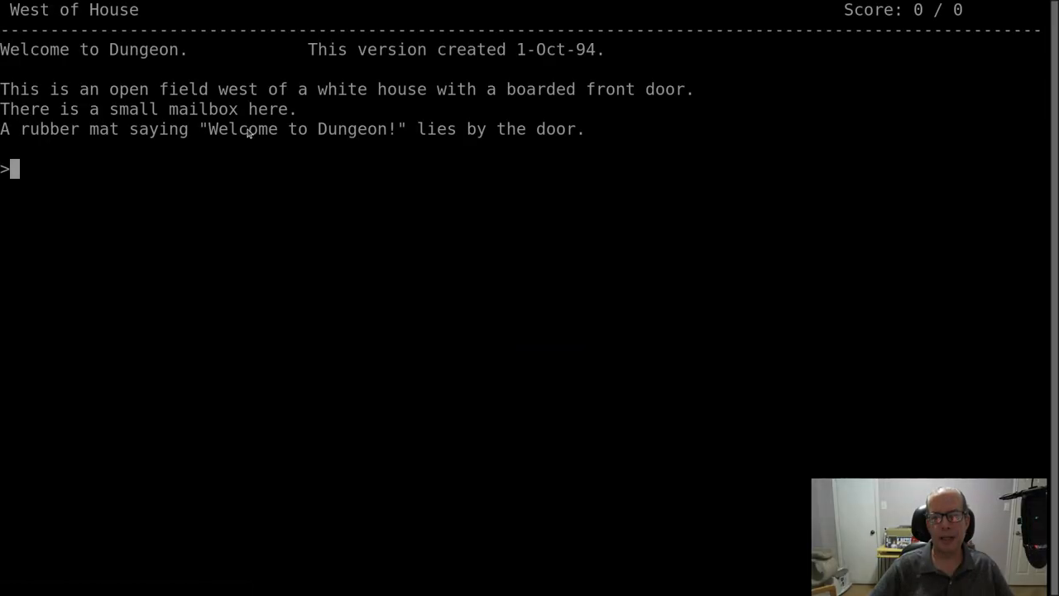
{"action": "mouse_move", "coordinate": [229, 180]}
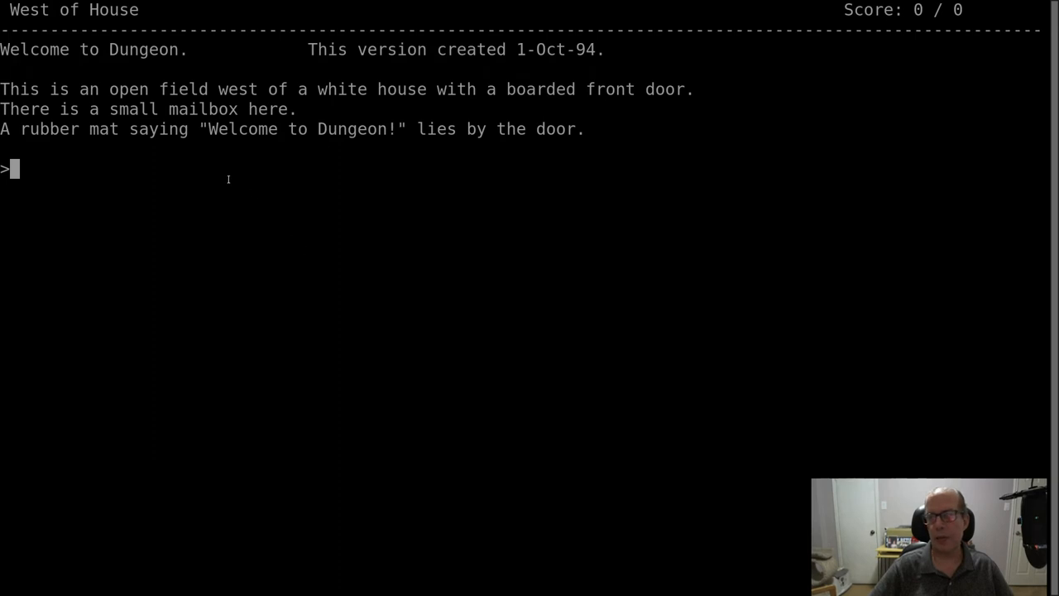
{"action": "mouse_move", "coordinate": [316, 197]}
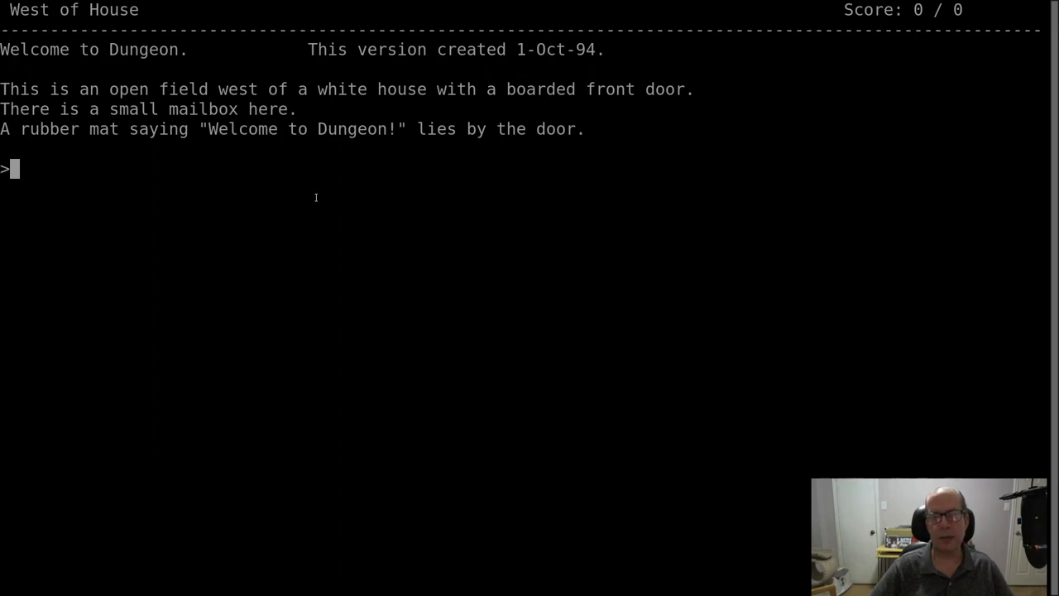
{"action": "mouse_move", "coordinate": [563, 200]}
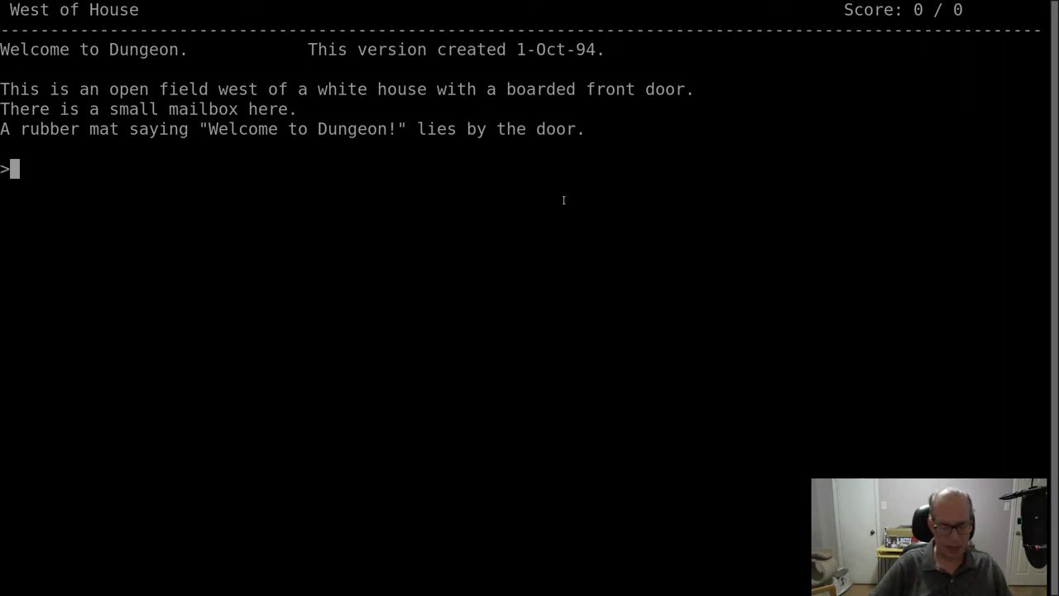
Open the mailbox and read the leaflet to display the welcome text
{"action": "type", "text": "open"}
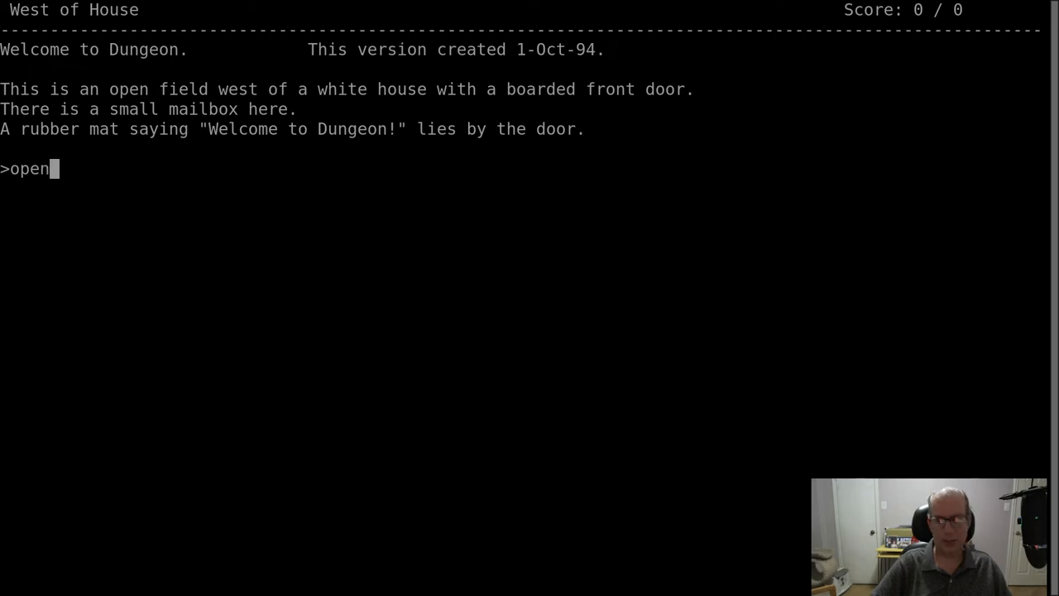
{"action": "type", "text": "mailbox"}
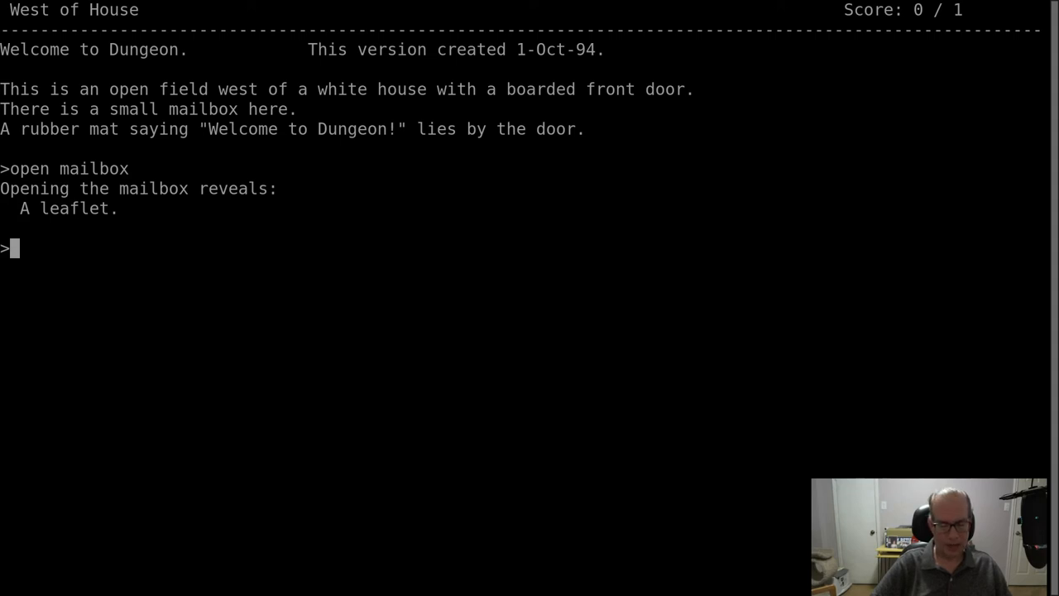
{"action": "type", "text": "read"}
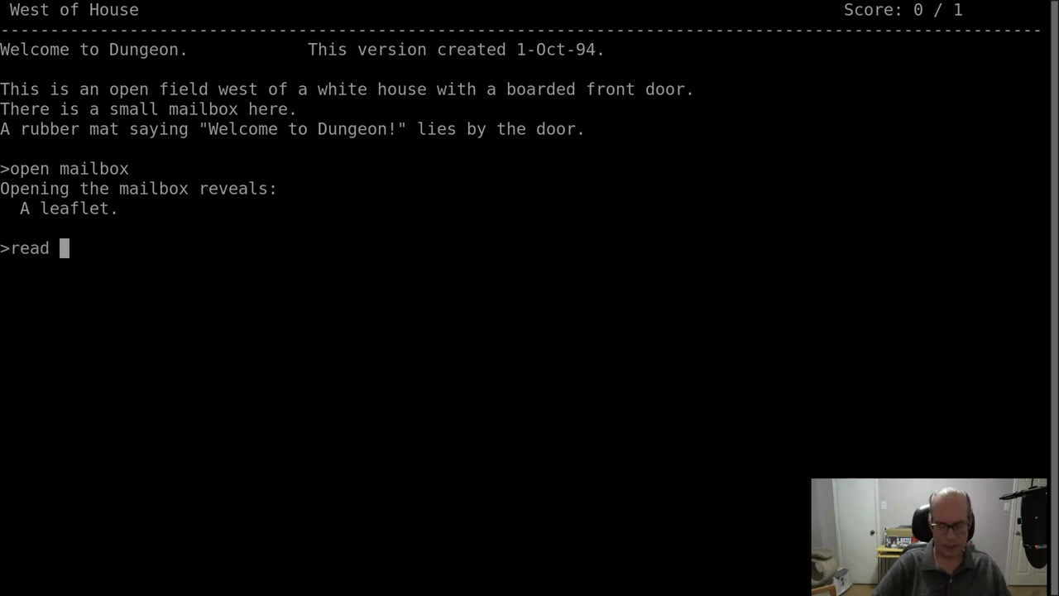
{"action": "type", "text": "leaflet"}
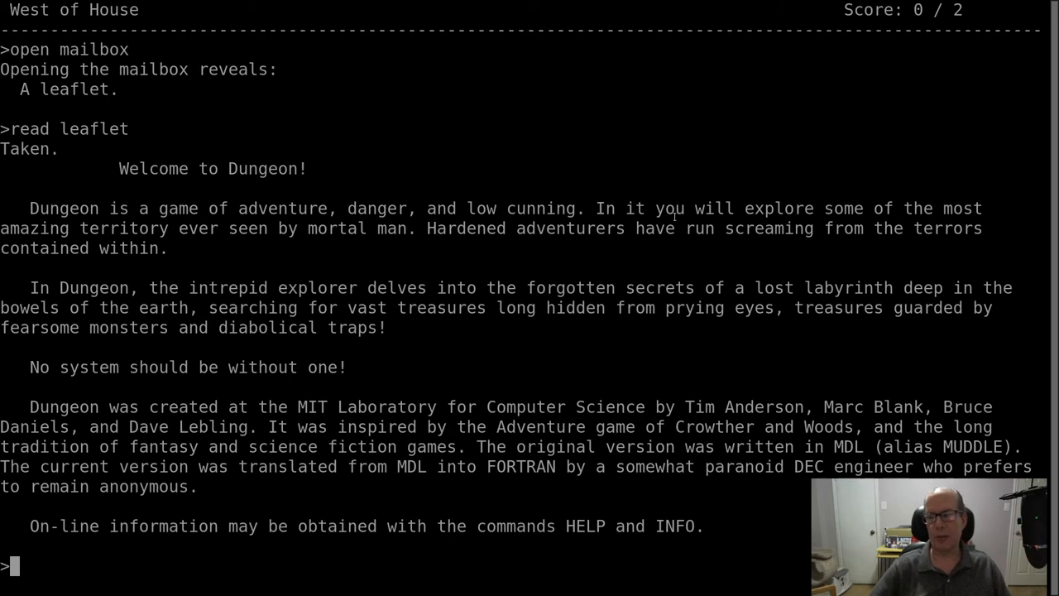
{"action": "mouse_move", "coordinate": [646, 255]}
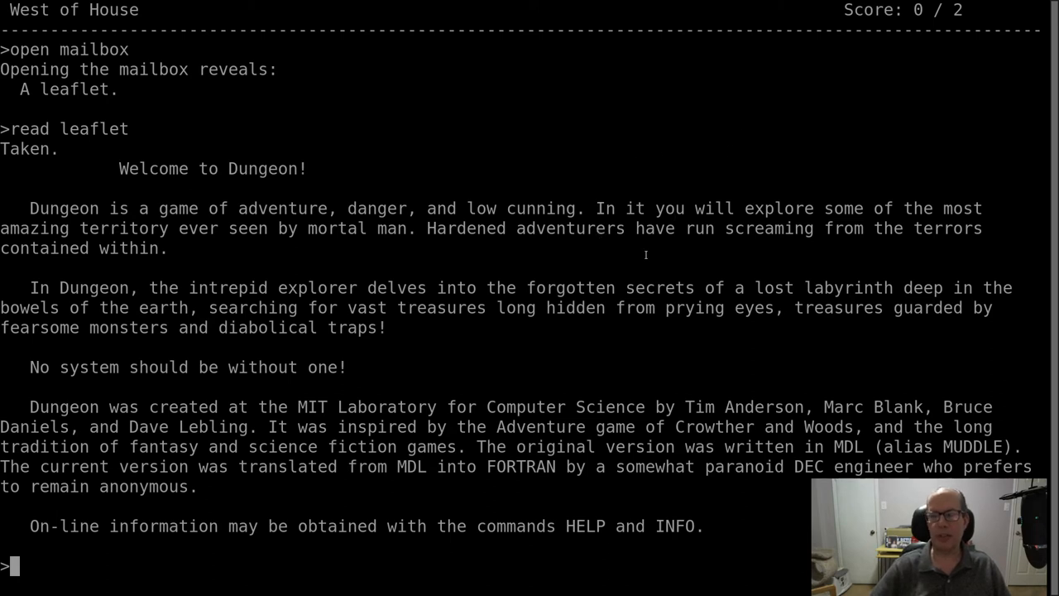
{"action": "mouse_move", "coordinate": [363, 260]}
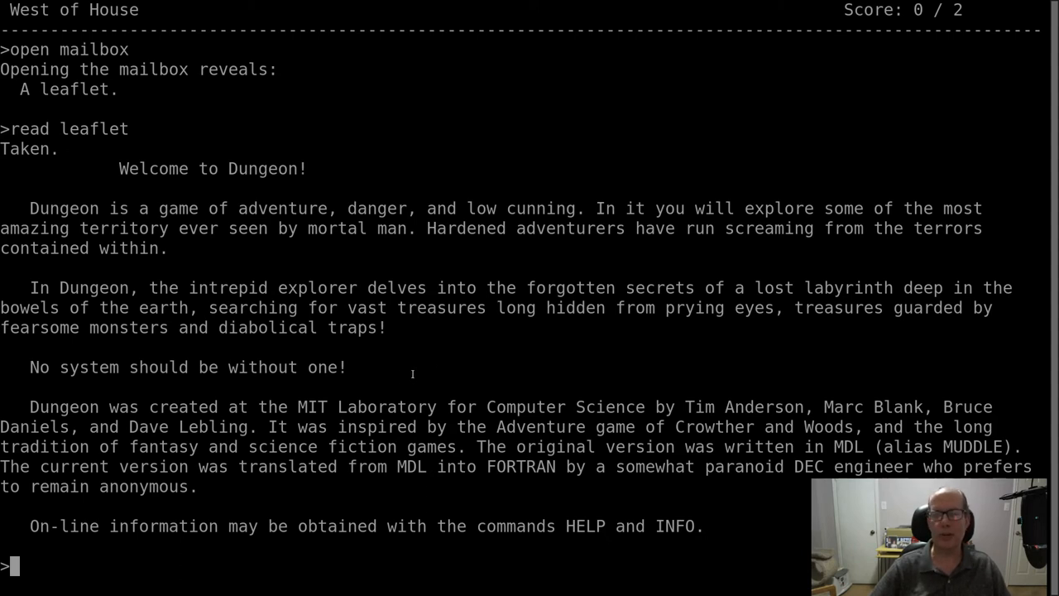
{"action": "mouse_move", "coordinate": [452, 352]}
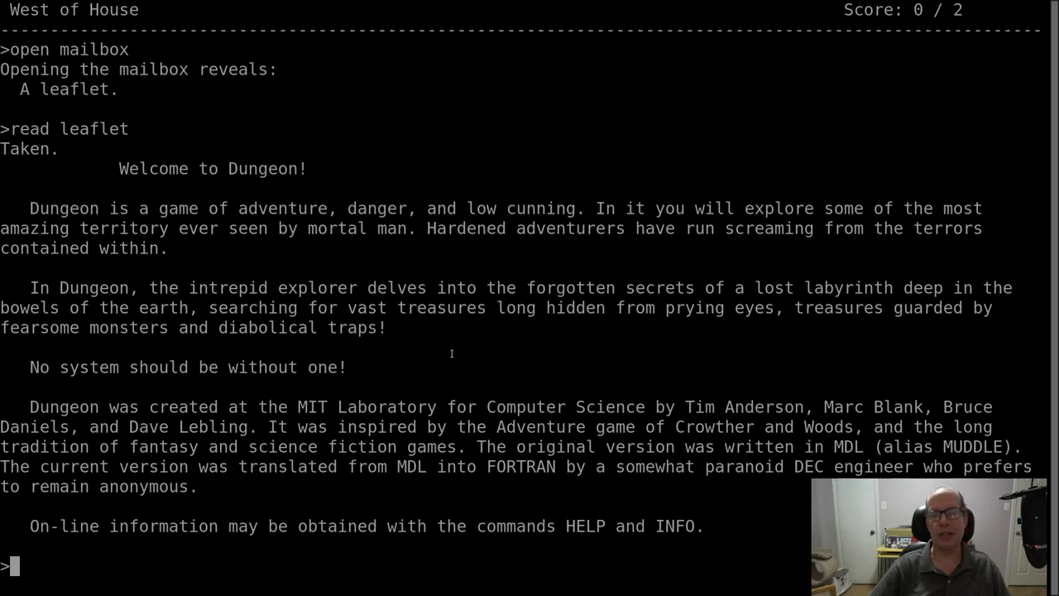
{"action": "mouse_move", "coordinate": [354, 375]}
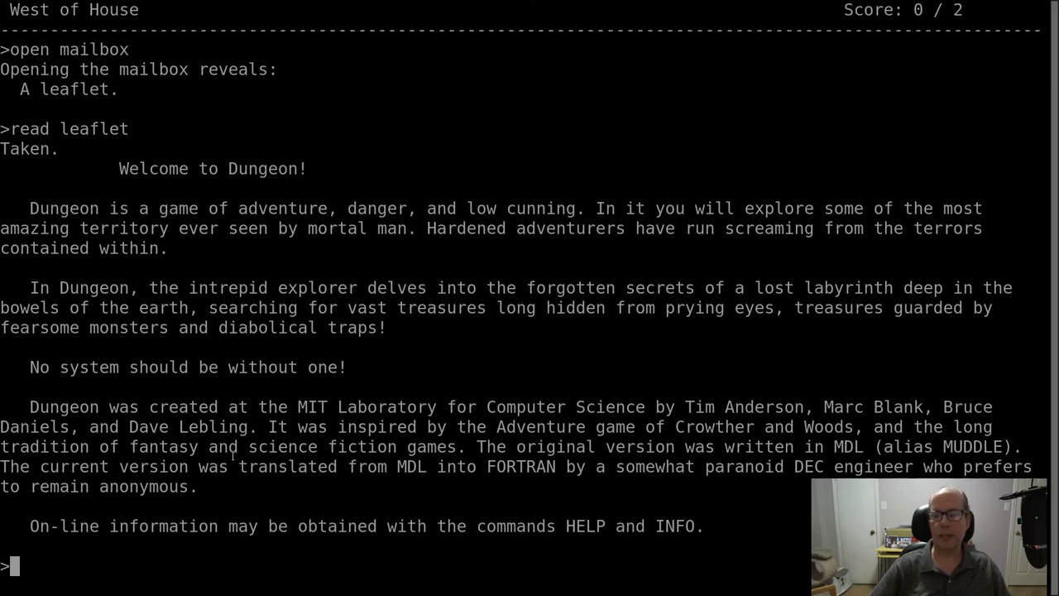
{"action": "mouse_move", "coordinate": [370, 499]}
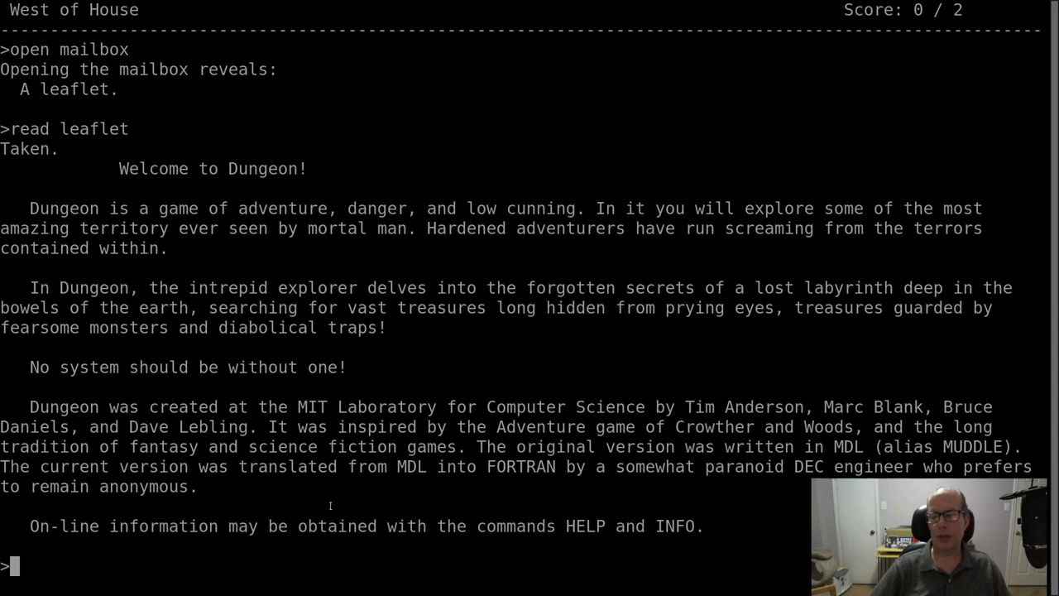
{"action": "mouse_move", "coordinate": [371, 505]}
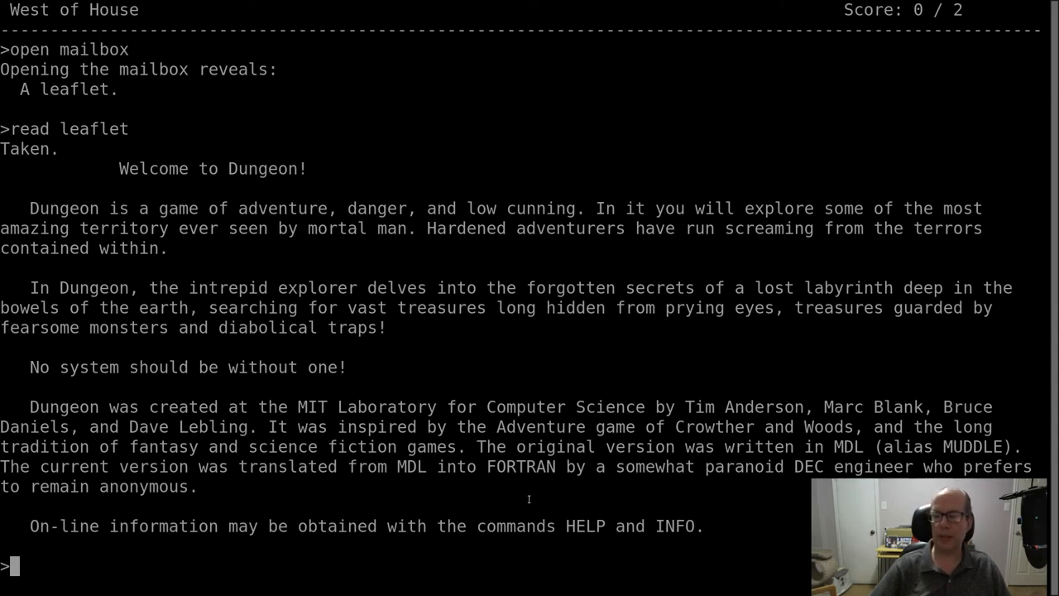
{"action": "mouse_move", "coordinate": [776, 492]}
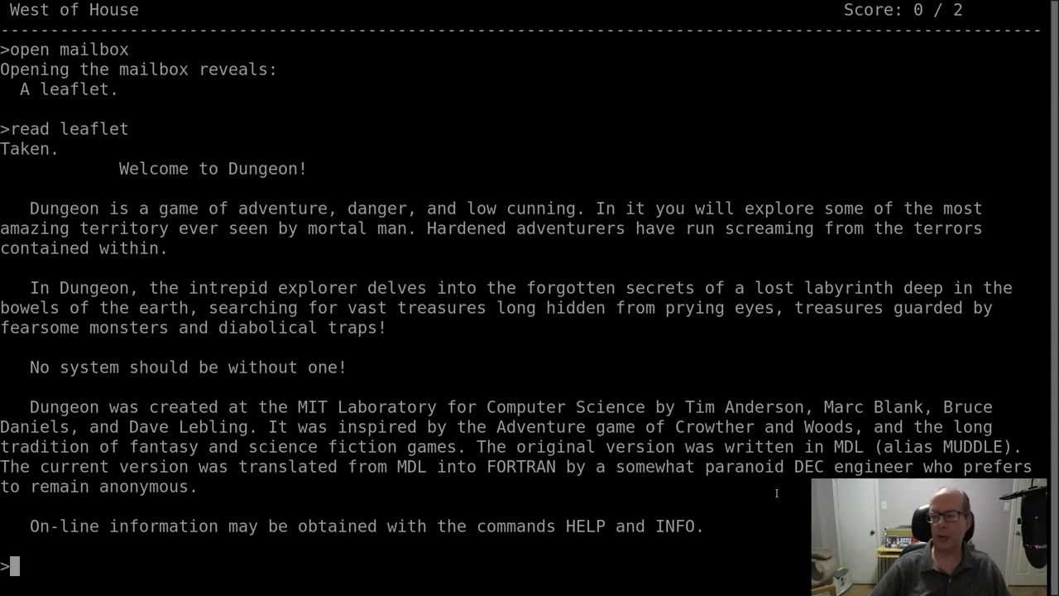
{"action": "mouse_move", "coordinate": [809, 505]}
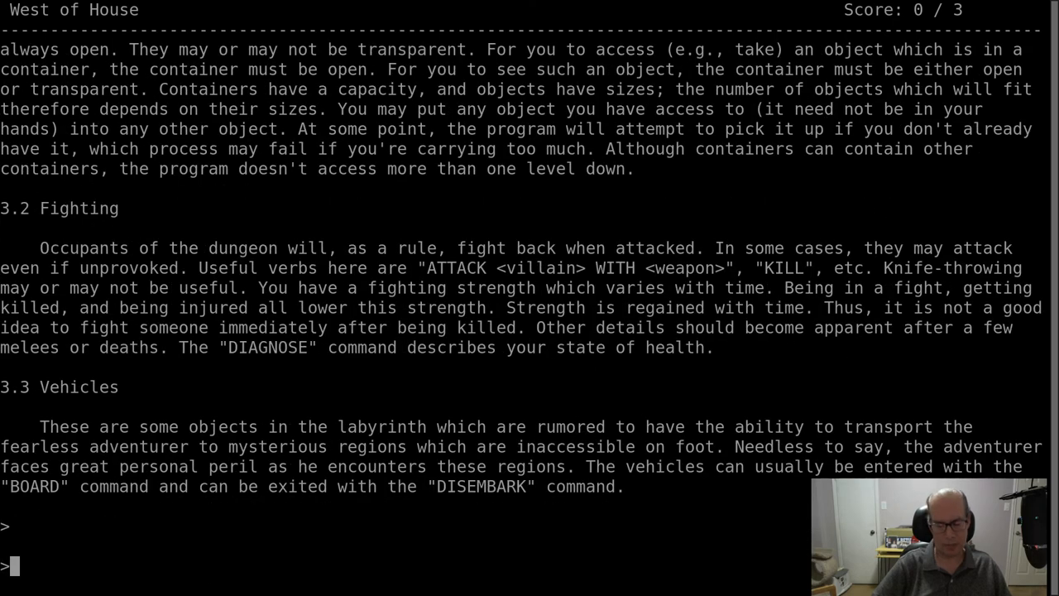
Look around West of House, then quit Dungeon, confirming with 'y'
{"action": "type", "text": "look"}
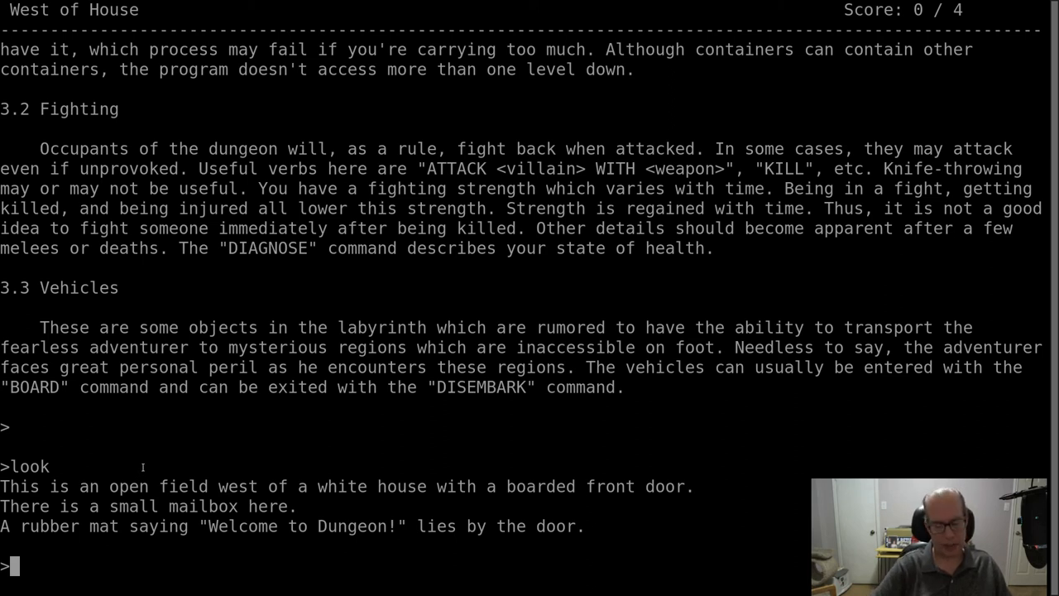
{"action": "type", "text": "quit"}
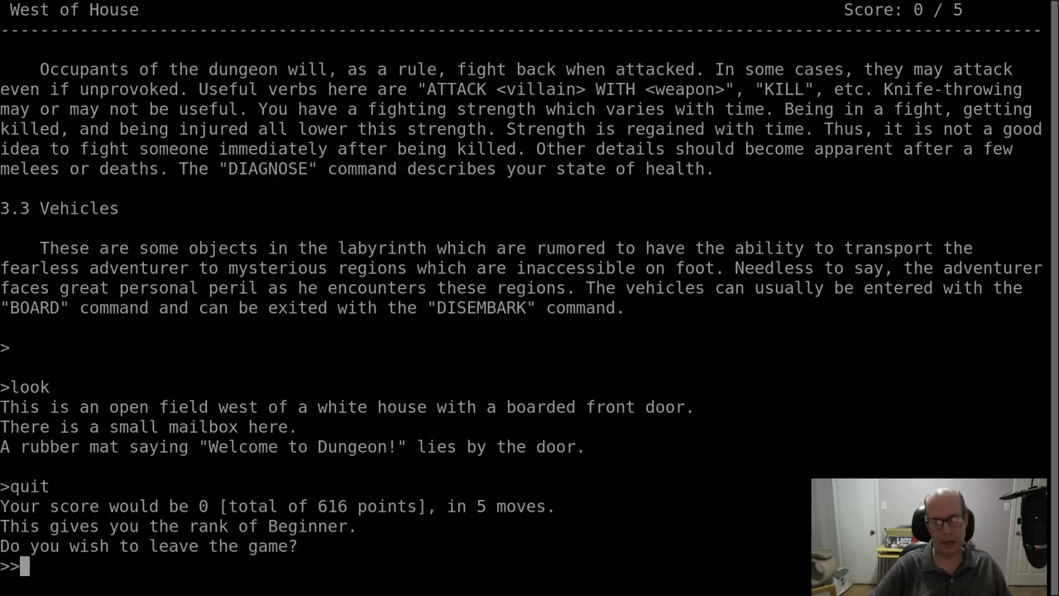
{"action": "type", "text": "y"}
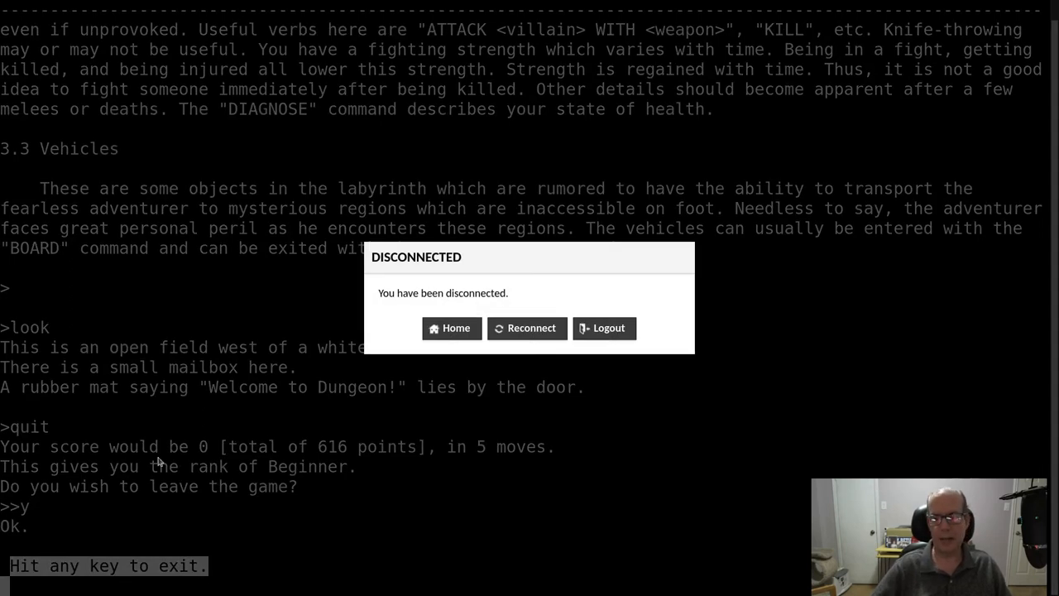
Choose Home in the Disconnected dialog to reach the Guacamole connections list
{"action": "left_click", "coordinate": [452, 328]}
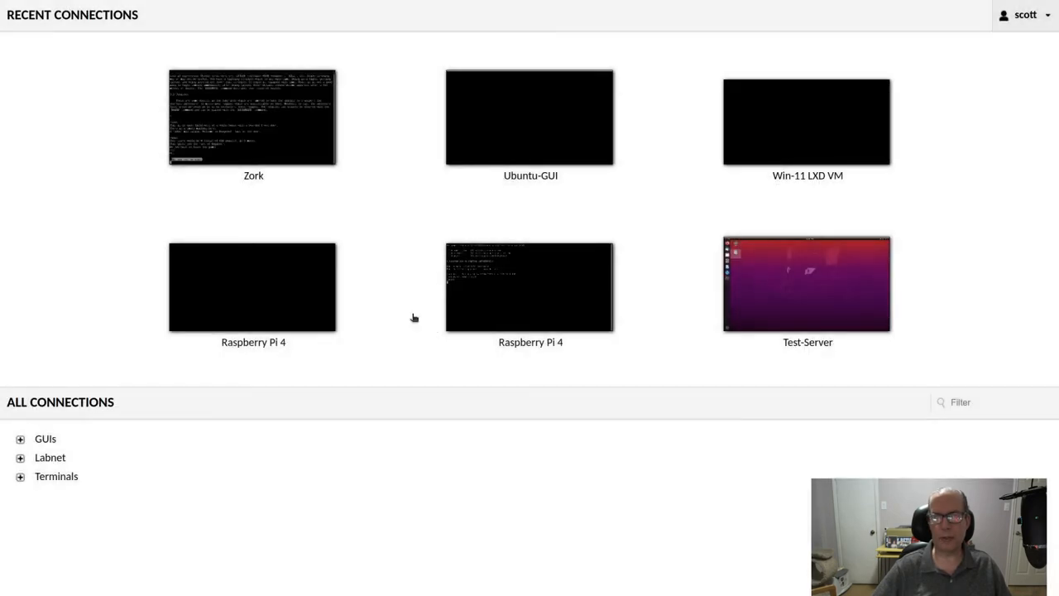
{"action": "mouse_move", "coordinate": [93, 190]}
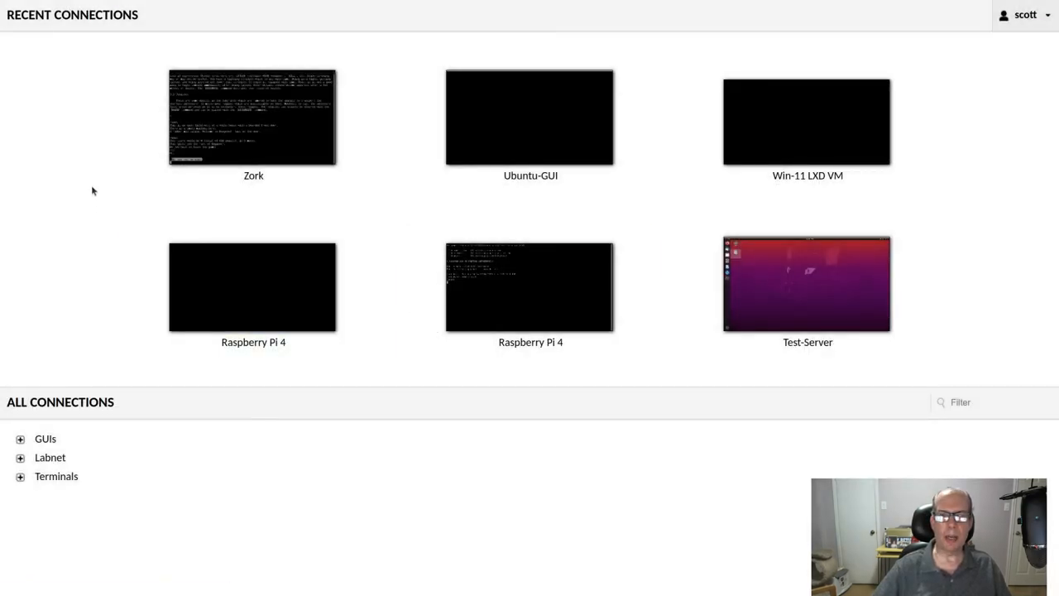
{"action": "mouse_move", "coordinate": [93, 114]}
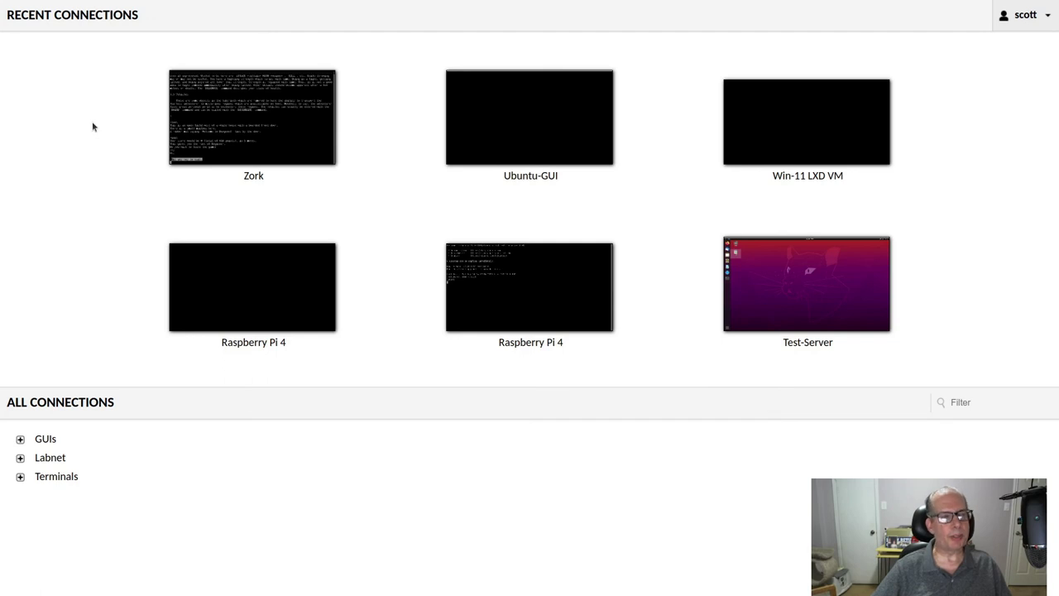
{"action": "mouse_move", "coordinate": [102, 160]}
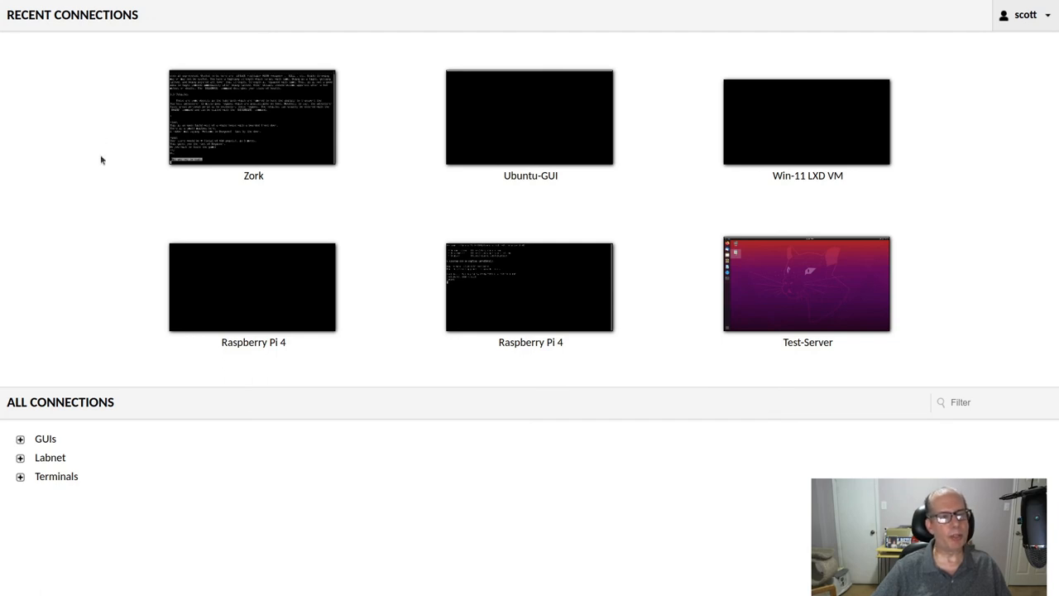
{"action": "mouse_move", "coordinate": [108, 174]}
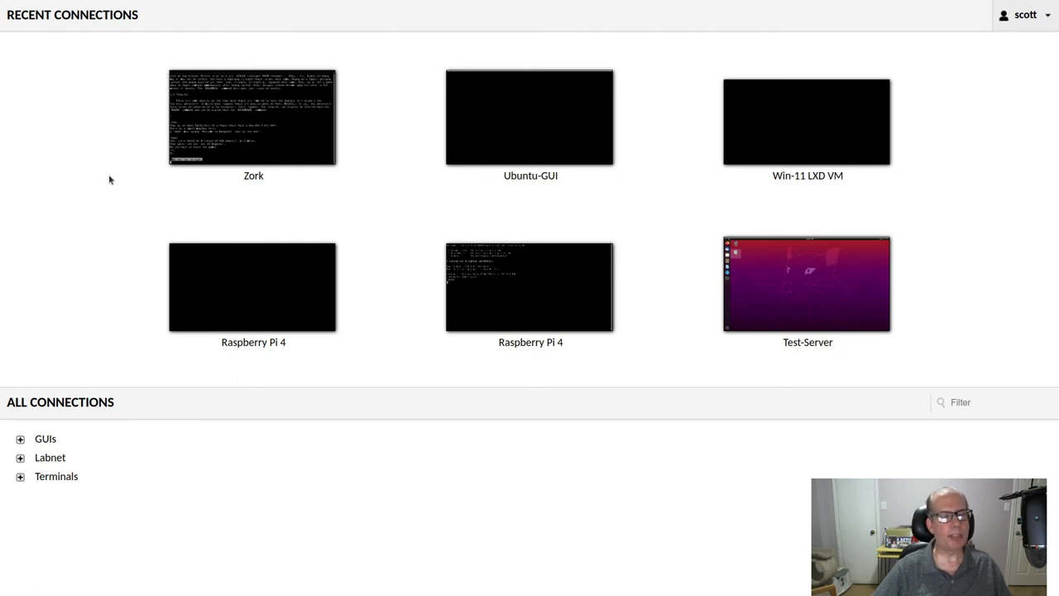
{"action": "mouse_move", "coordinate": [83, 184]}
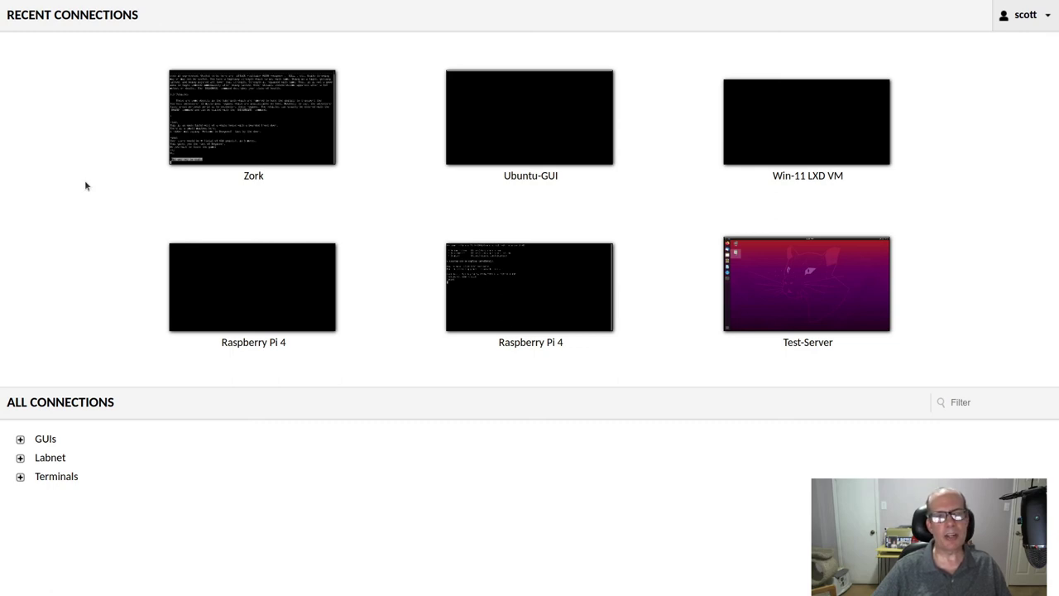
{"action": "mouse_move", "coordinate": [21, 190]}
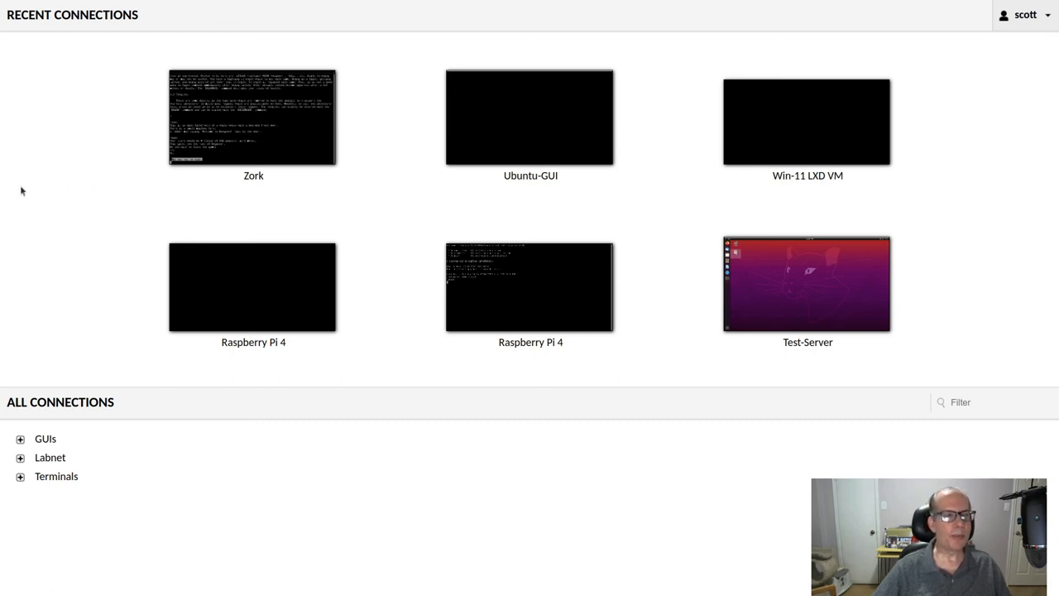